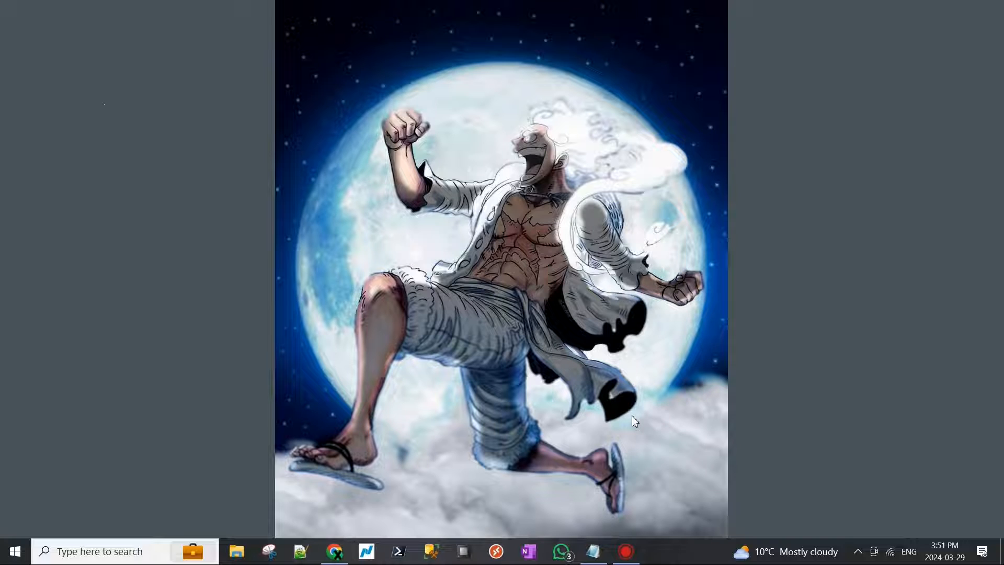
mouse_move(599, 490)
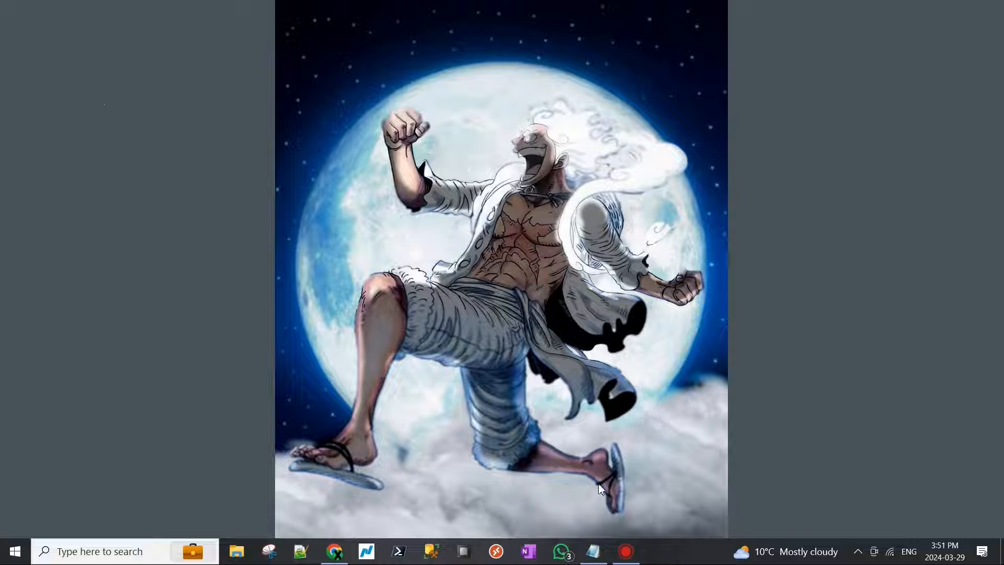
- Restore the AZ-140 tips notes, highlighting 'Az-140' and '1 month' while discussing them
click(591, 551)
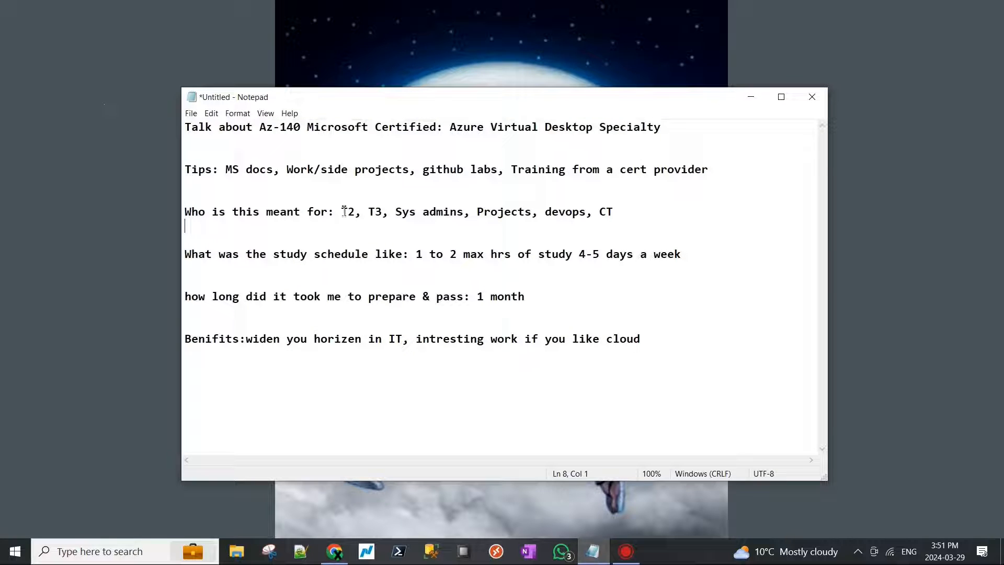
double_click(279, 126)
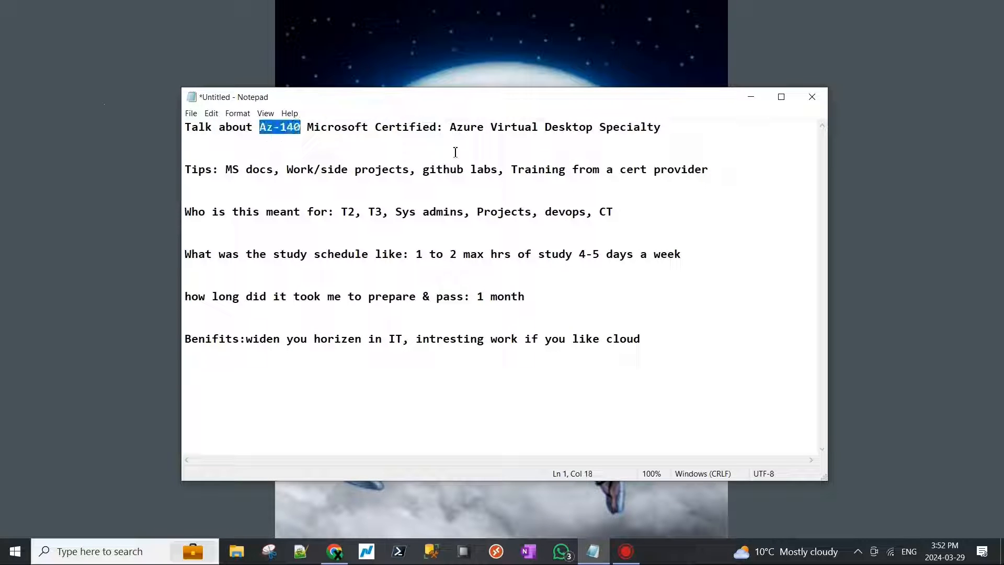
mouse_move(582, 128)
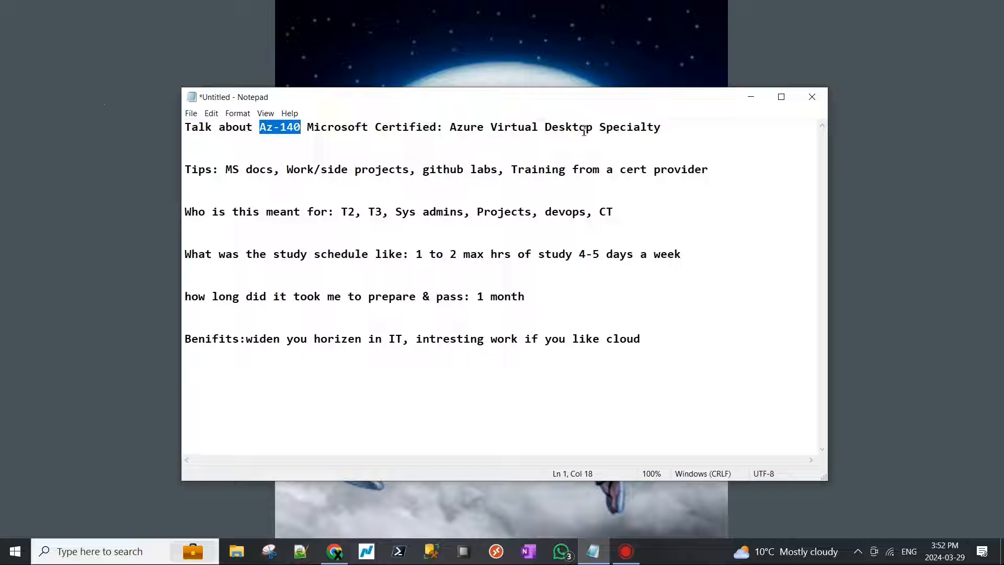
drag(448, 127, 660, 127)
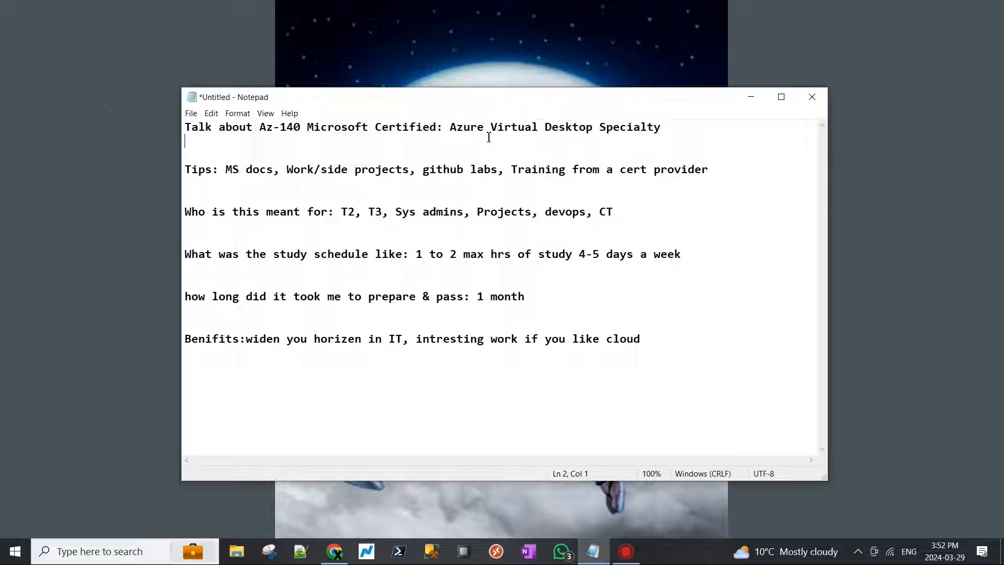
mouse_move(525, 173)
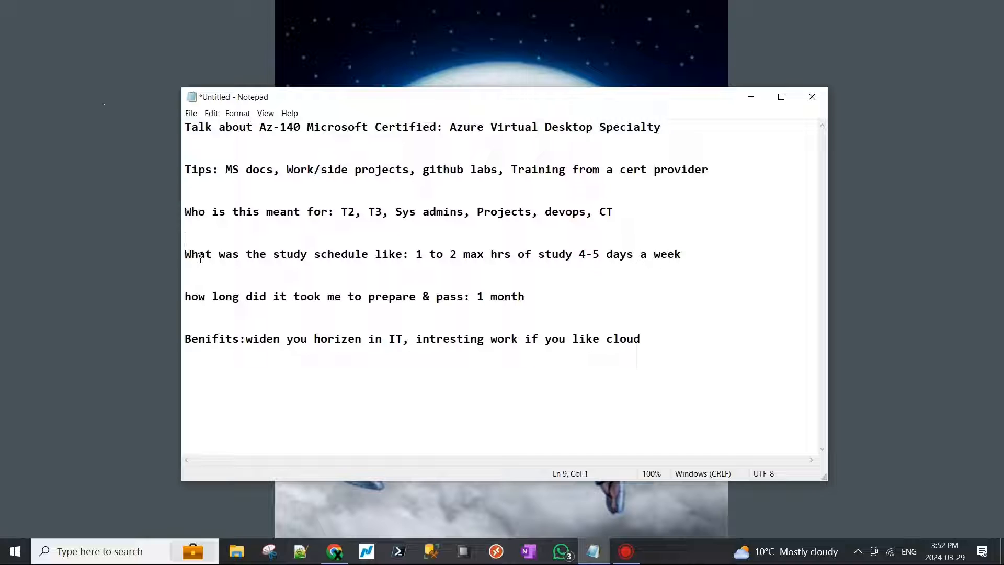
mouse_move(465, 263)
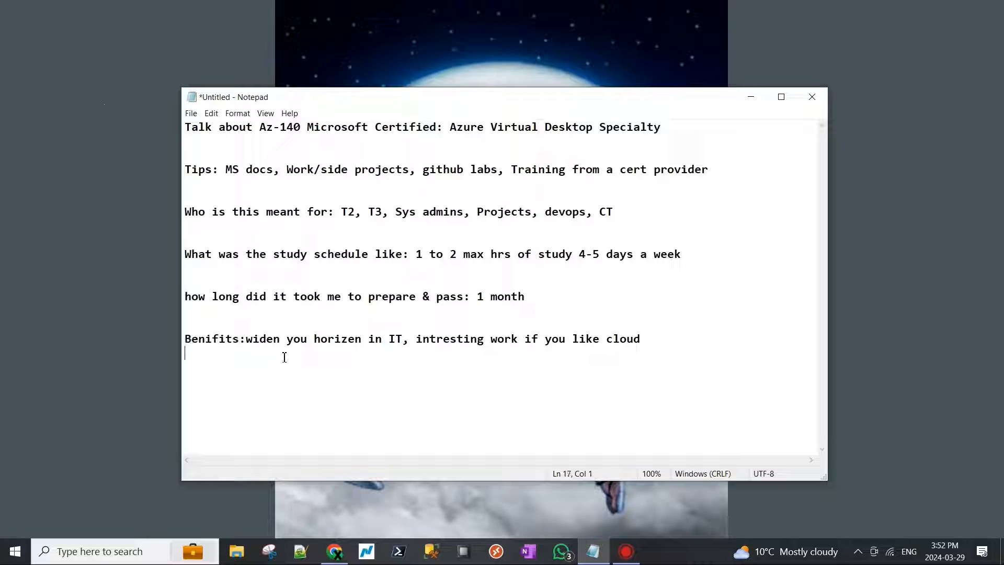
mouse_move(365, 240)
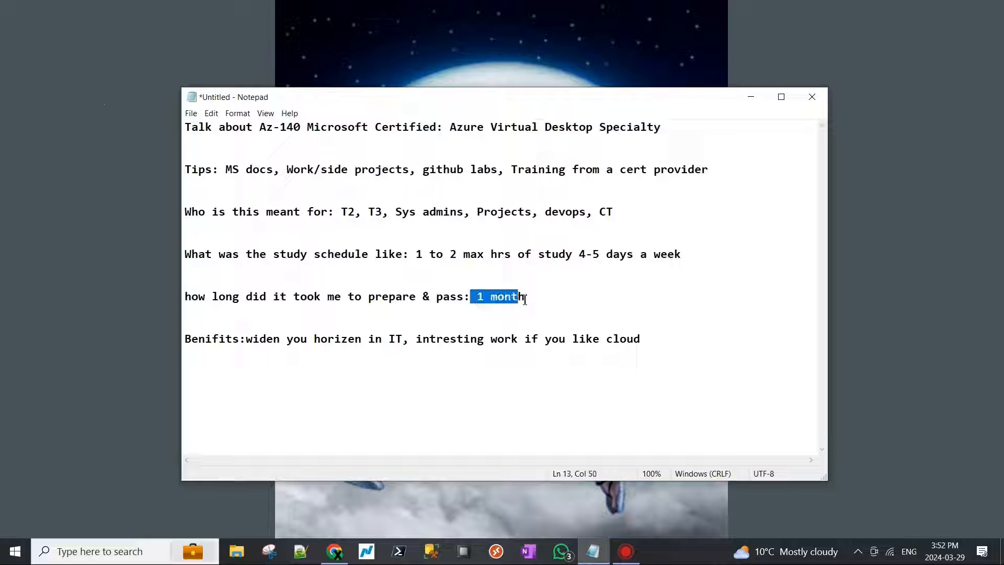
double_click(219, 339)
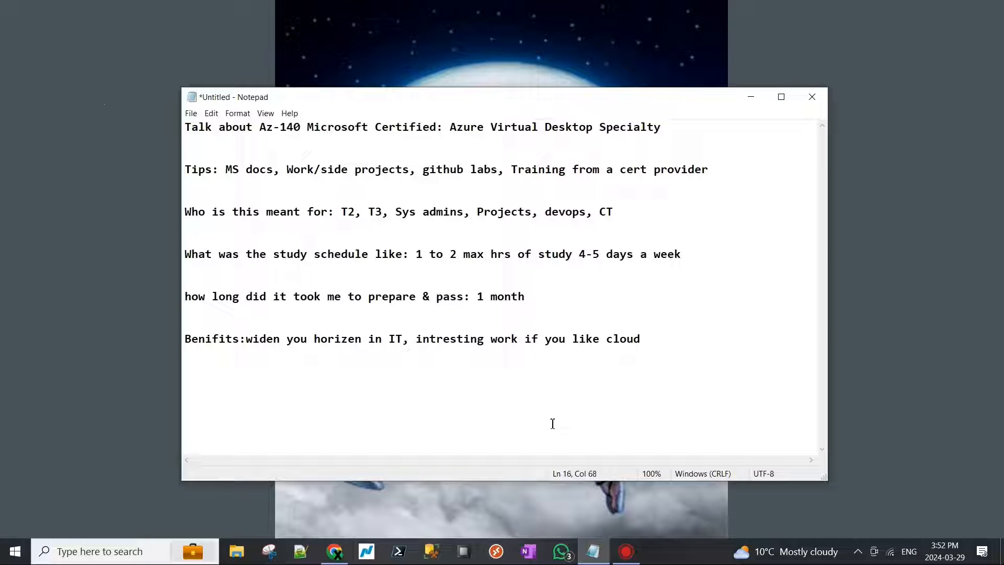
mouse_move(570, 276)
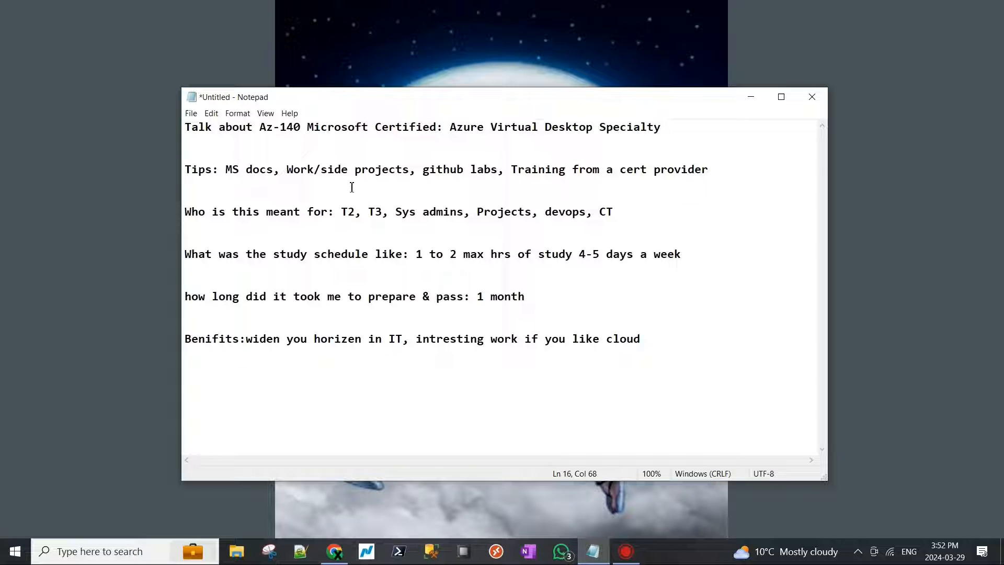
drag(362, 212, 421, 211)
text(e)
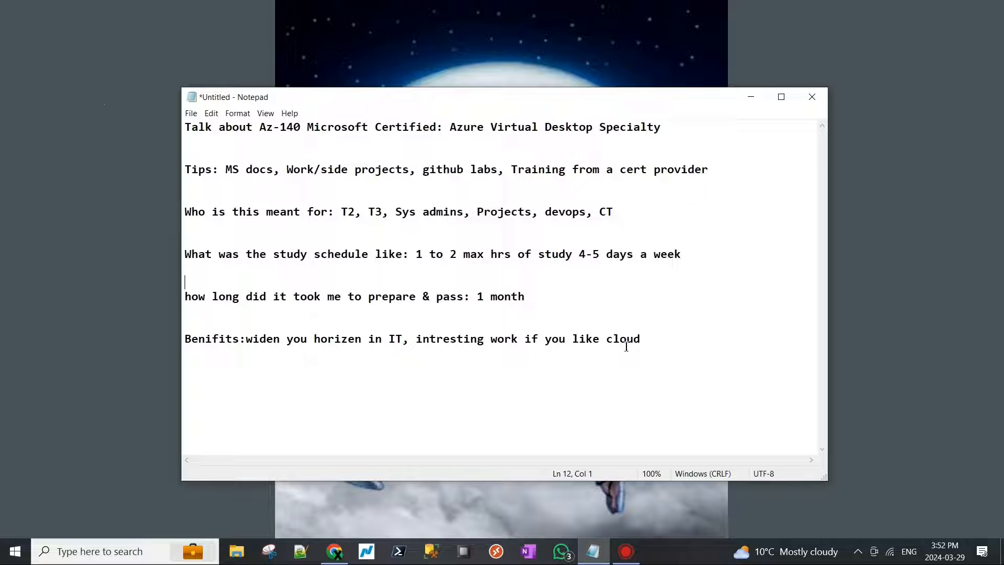
mouse_move(384, 507)
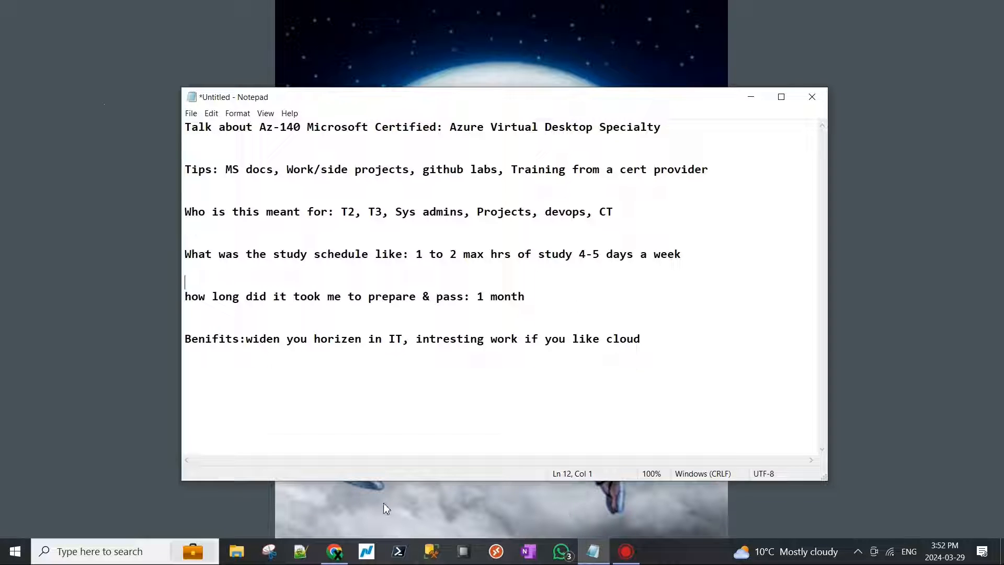
mouse_move(245, 173)
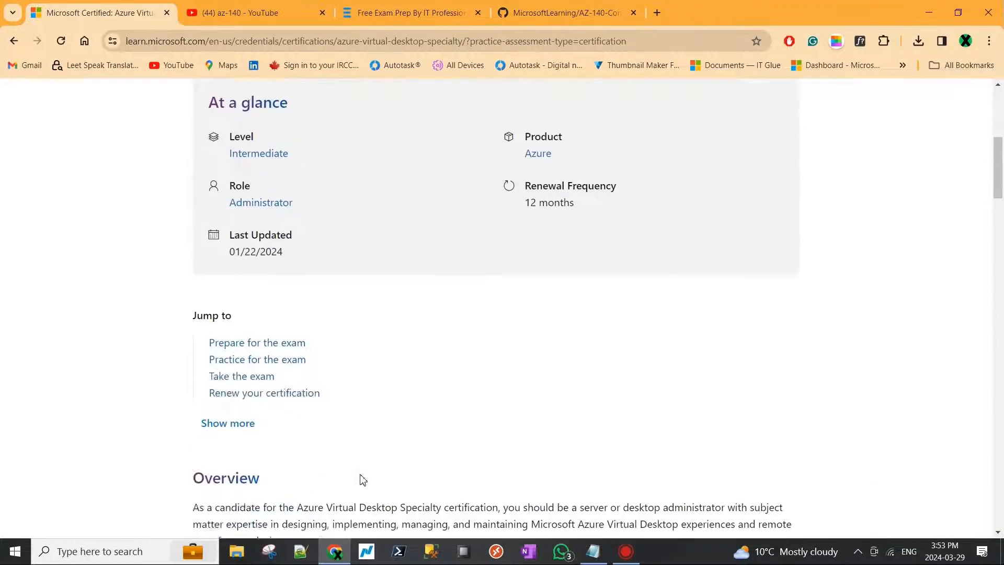
- Highlight the Azure Virtual Desktop Specialty certification title on the page
scroll(down, 3)
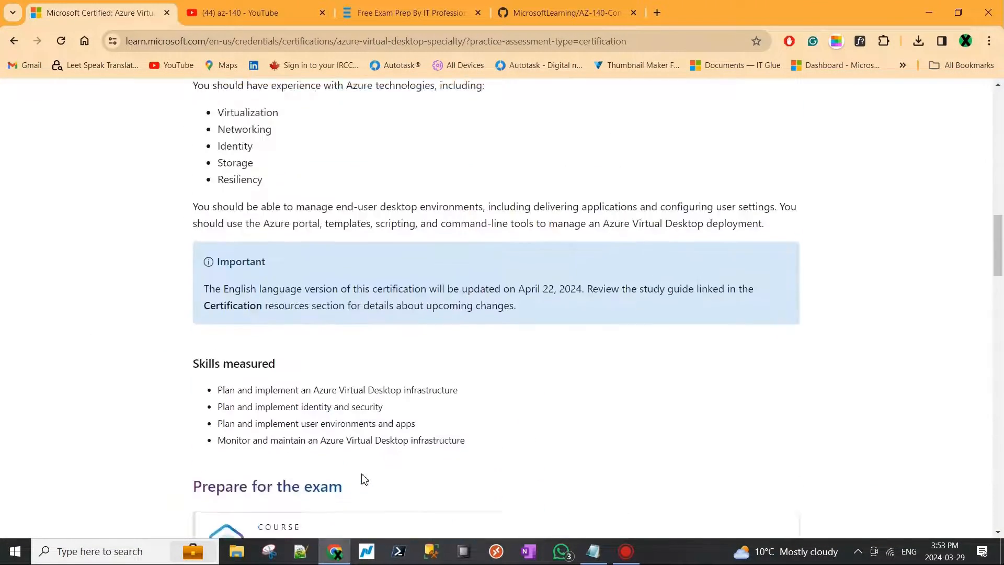
scroll(up, 3)
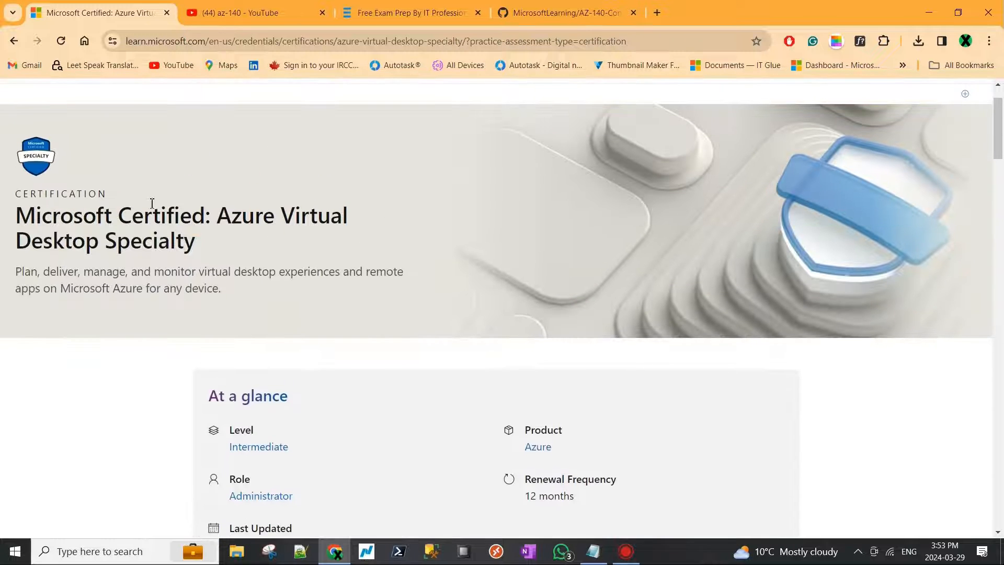
drag(74, 214, 196, 242)
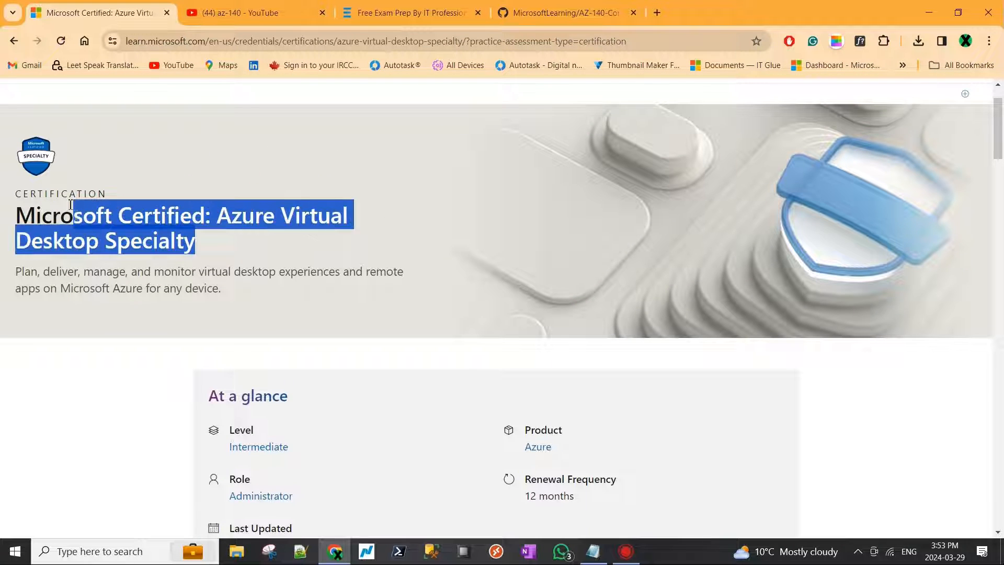
- Scroll down to 'Prepare for the exam' and select the Azure Virtual Desktop Architecture module
scroll(down, 3)
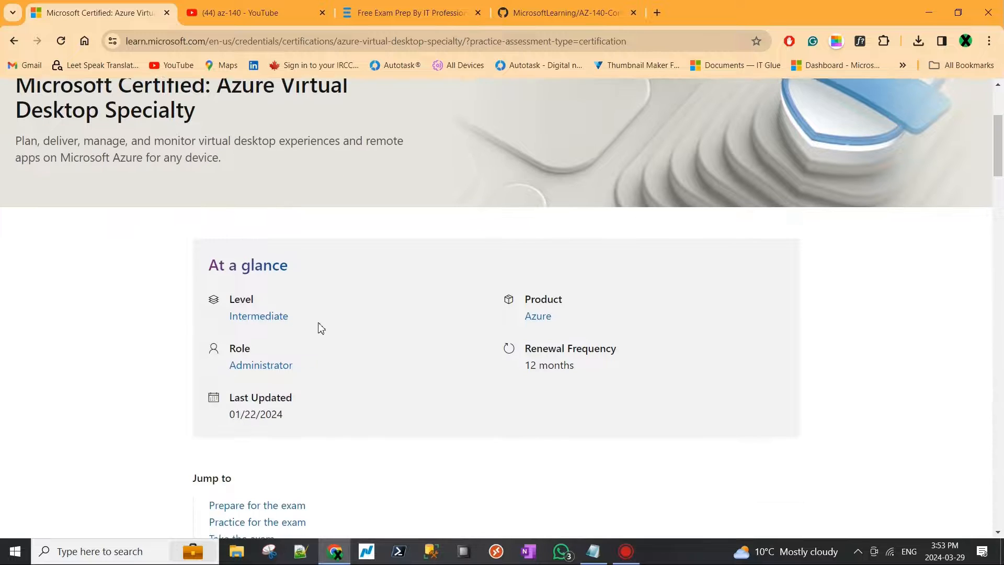
scroll(down, 3)
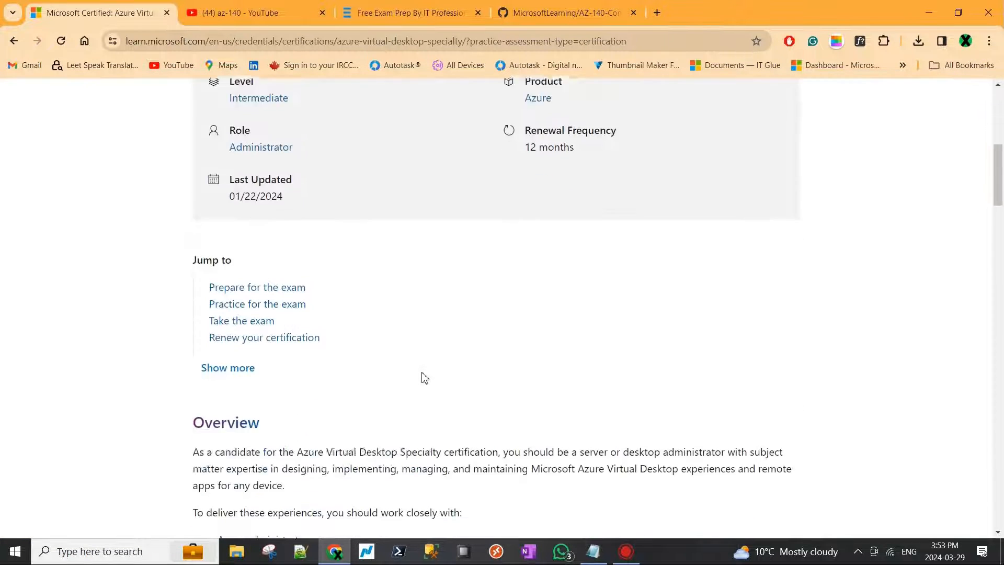
scroll(down, 3)
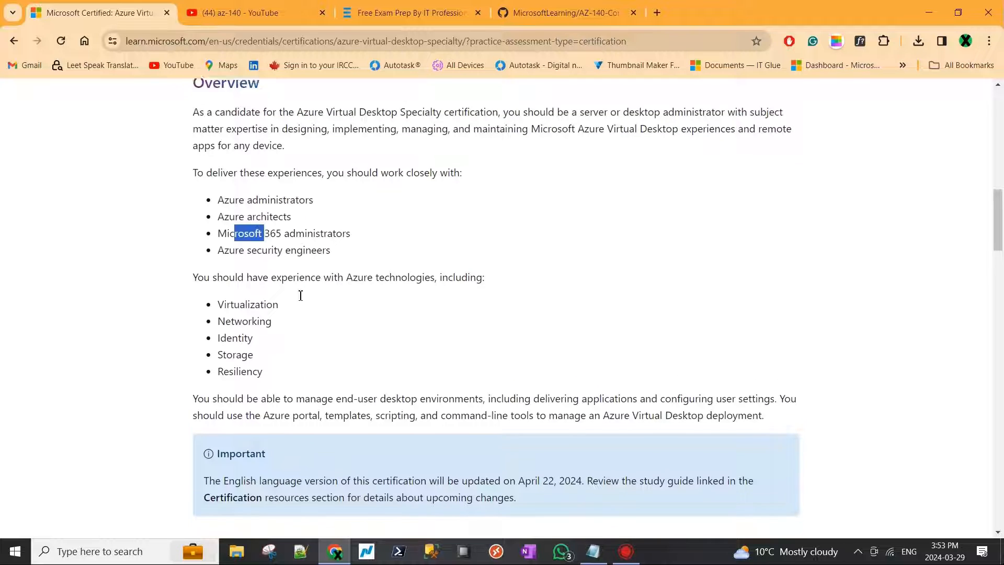
scroll(down, 3)
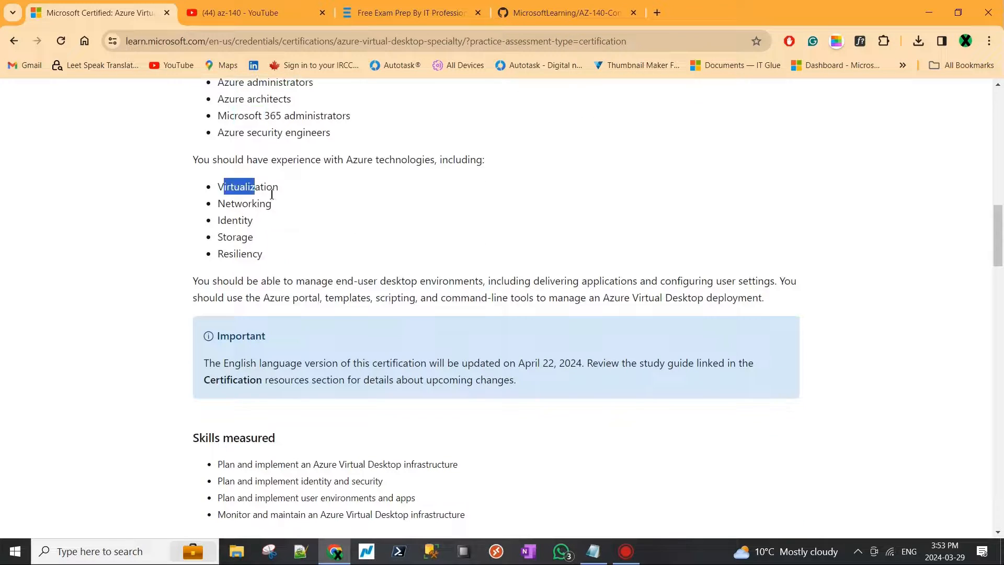
scroll(down, 3)
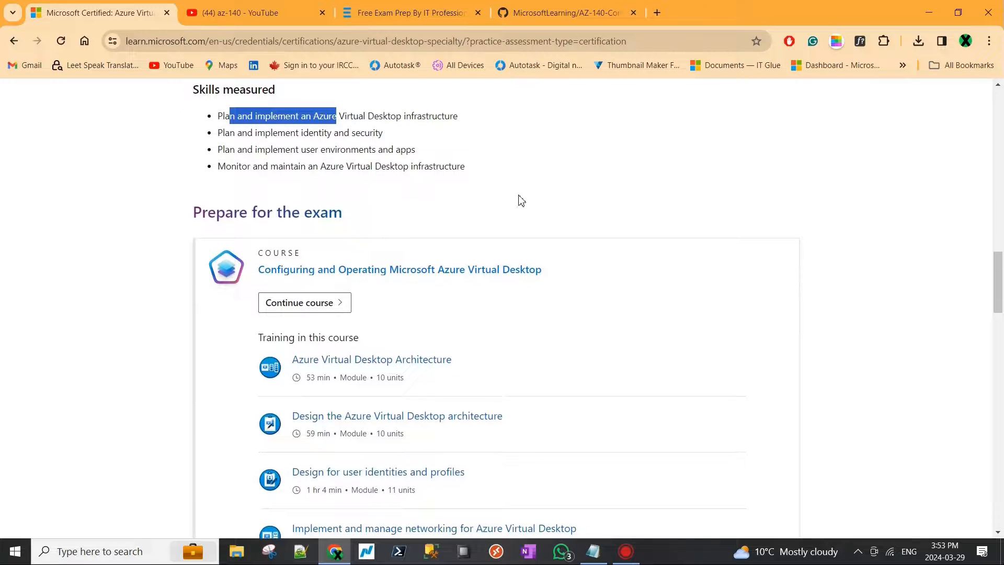
scroll(down, 3)
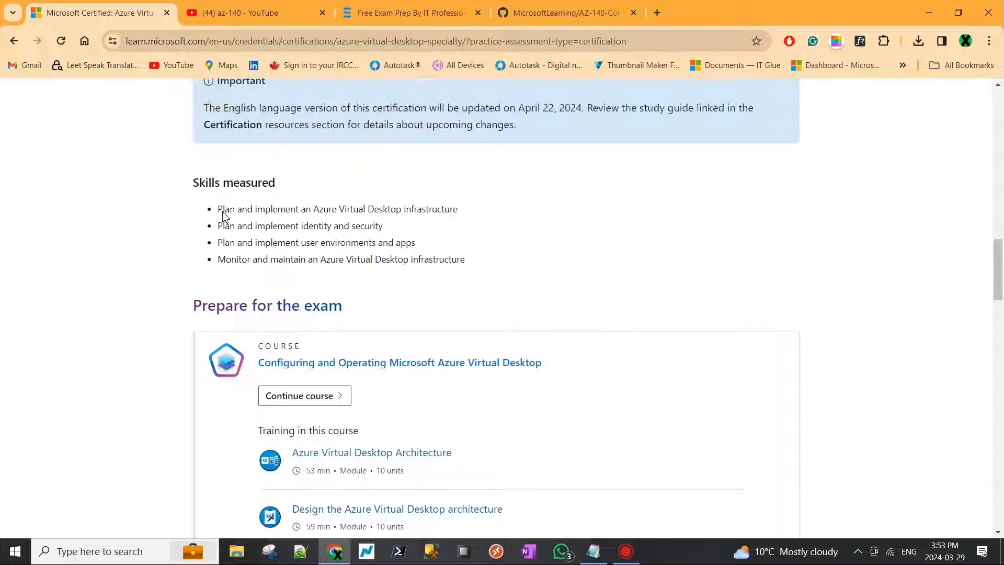
scroll(down, 3)
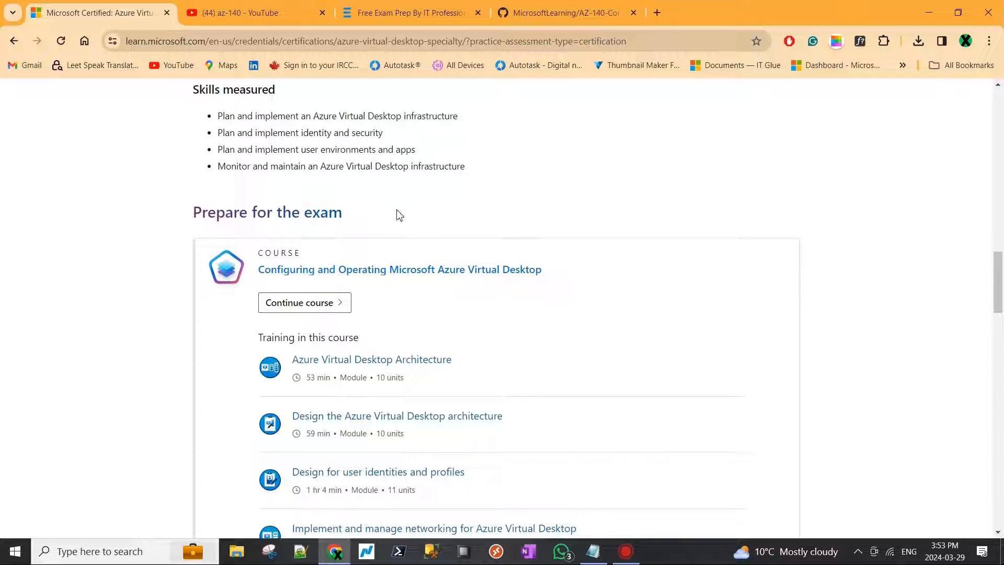
scroll(down, 3)
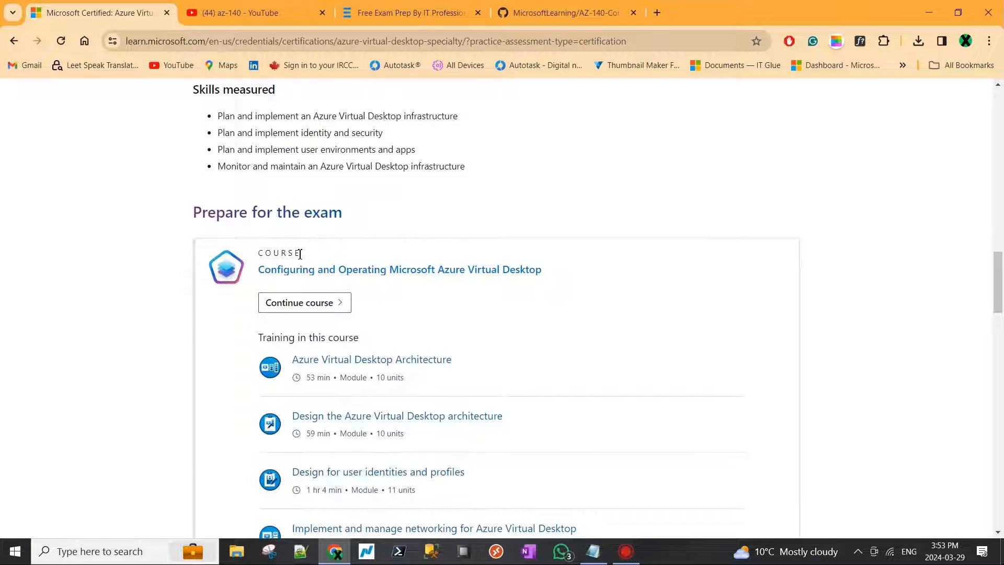
scroll(down, 3)
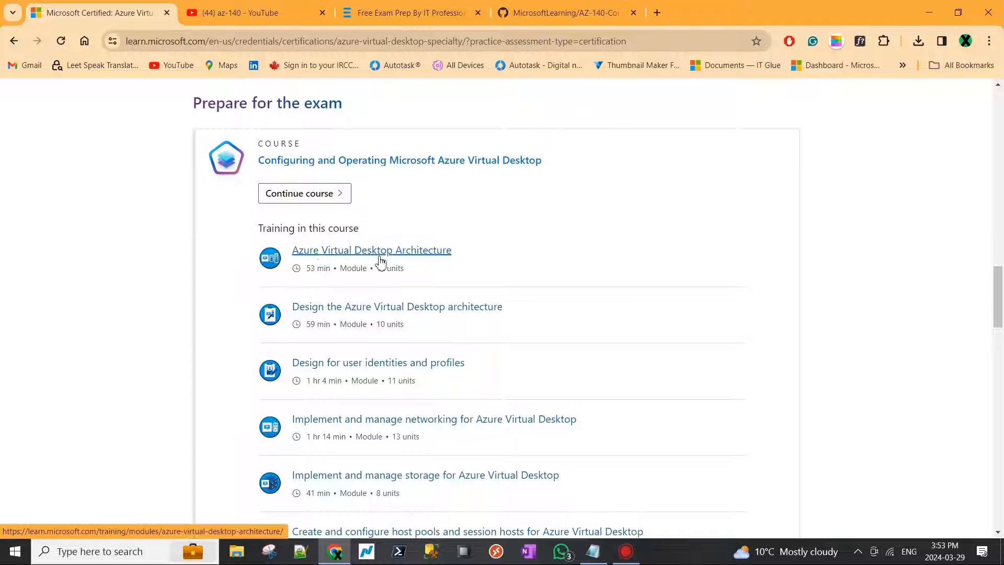
scroll(down, 3)
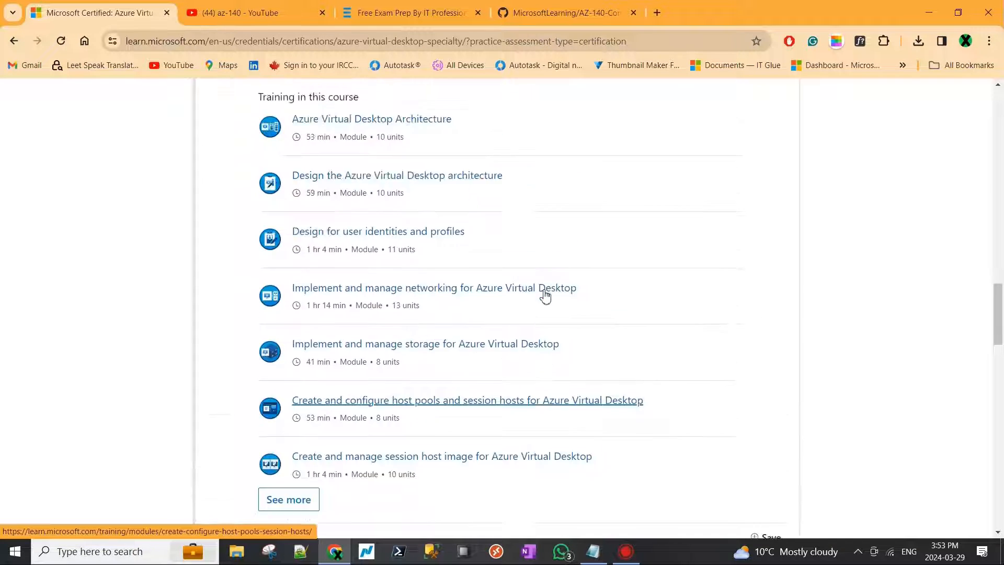
scroll(up, 3)
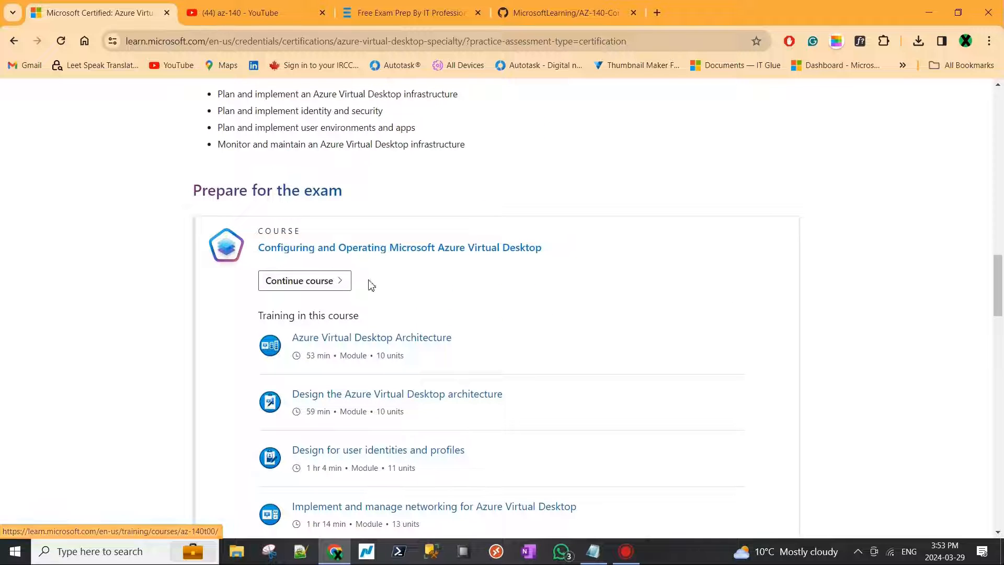
click(371, 338)
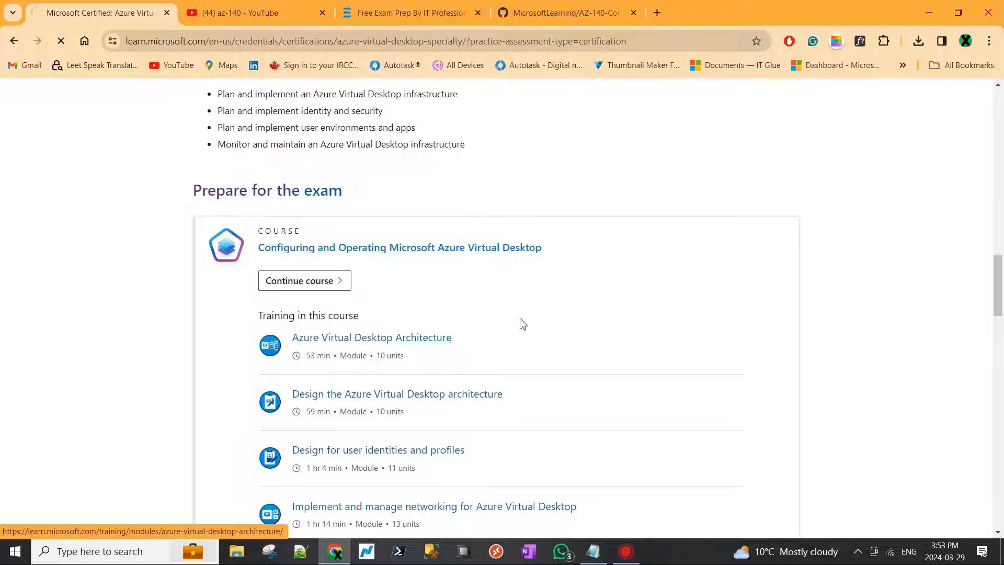
- Open the Architecture module, highlight its title, then bring the Notepad outline back
click(371, 337)
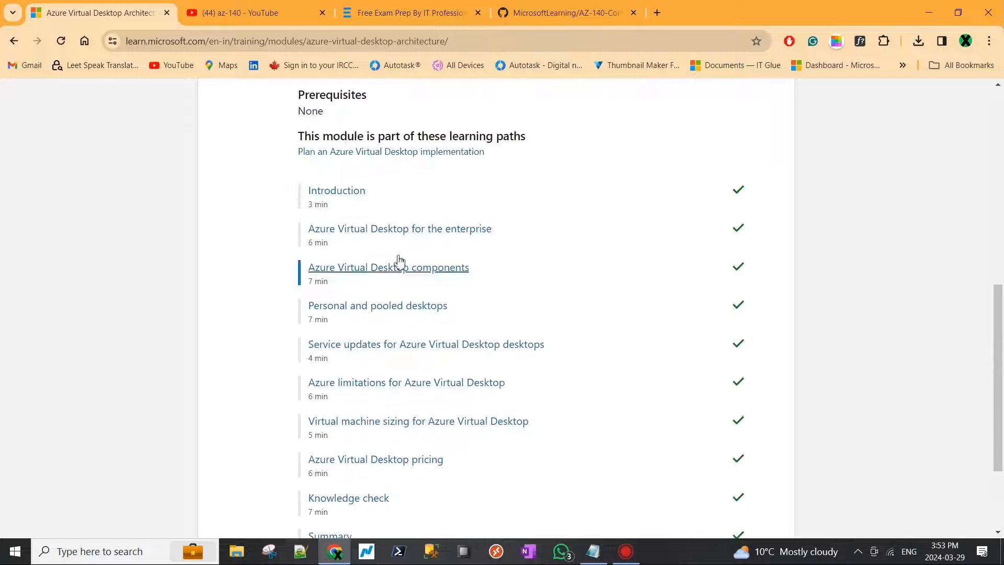
click(336, 190)
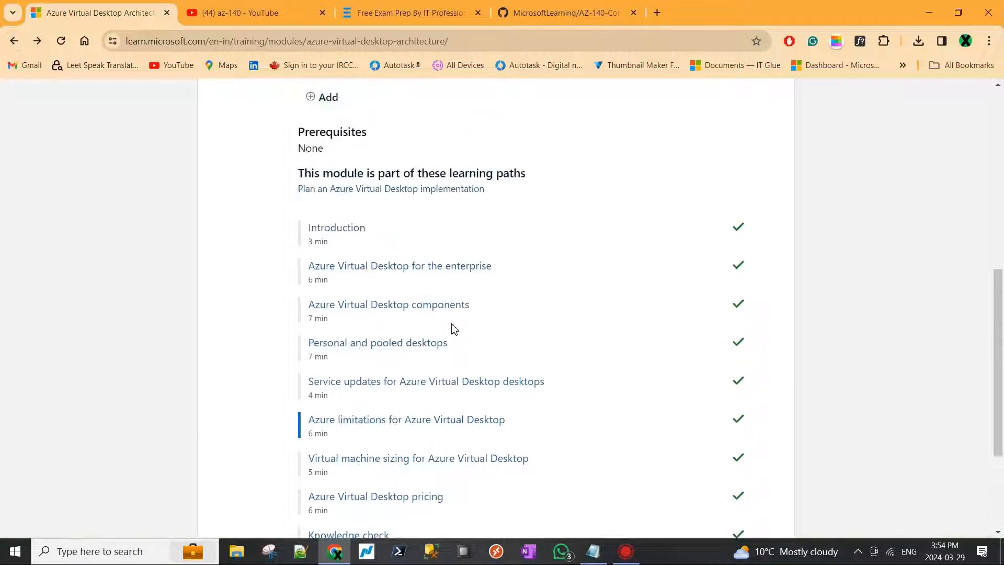
scroll(up, 3)
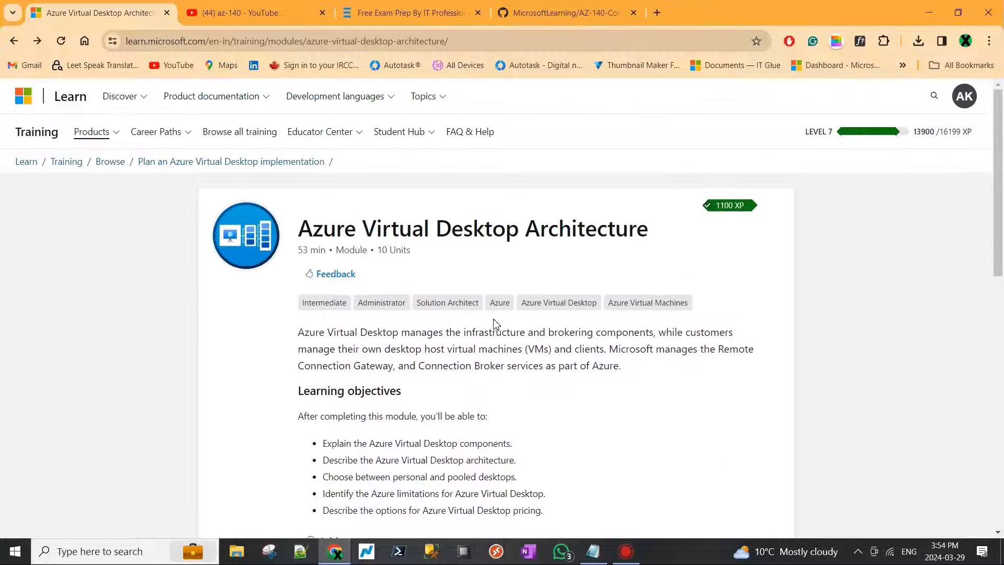
drag(298, 228, 423, 228)
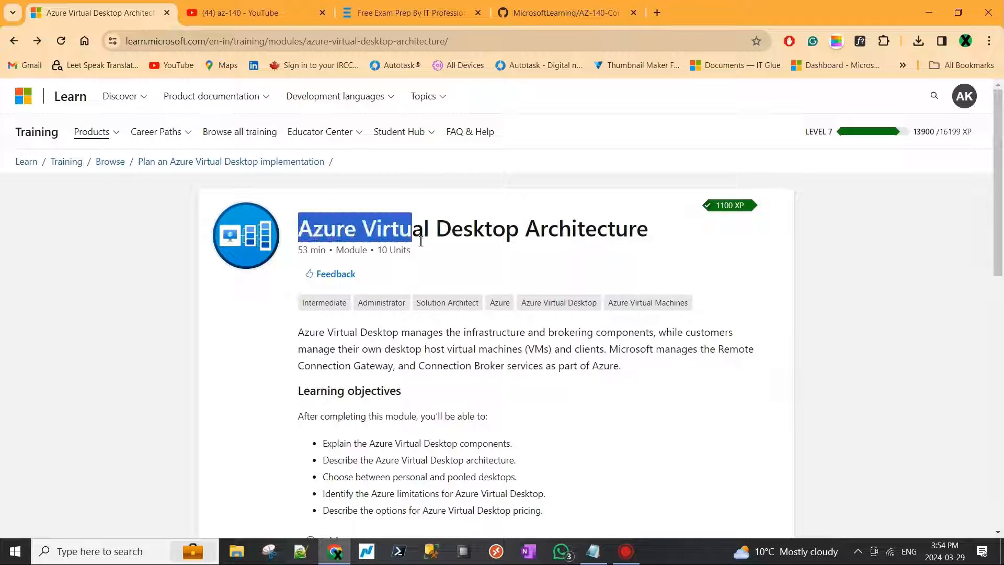
click(664, 243)
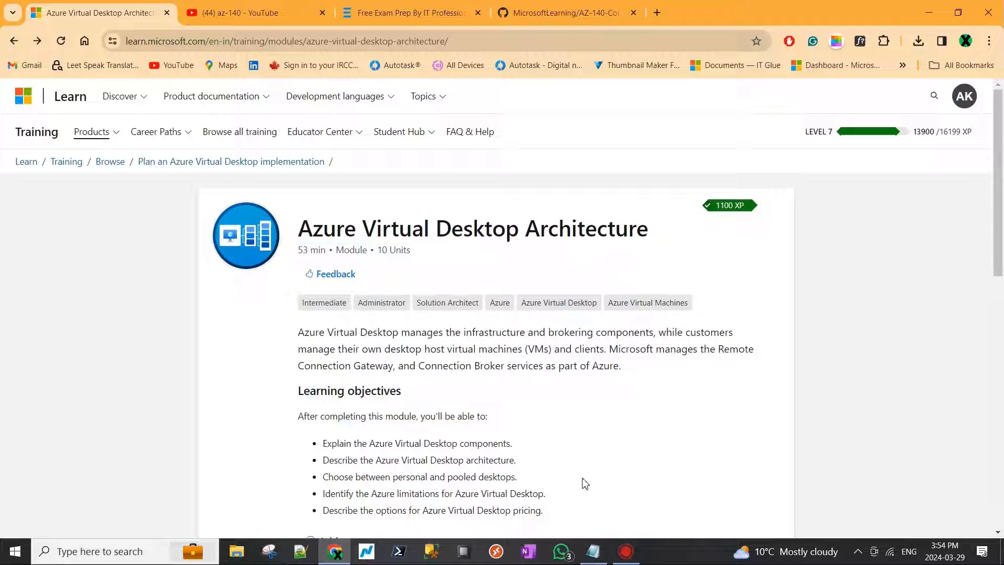
click(591, 555)
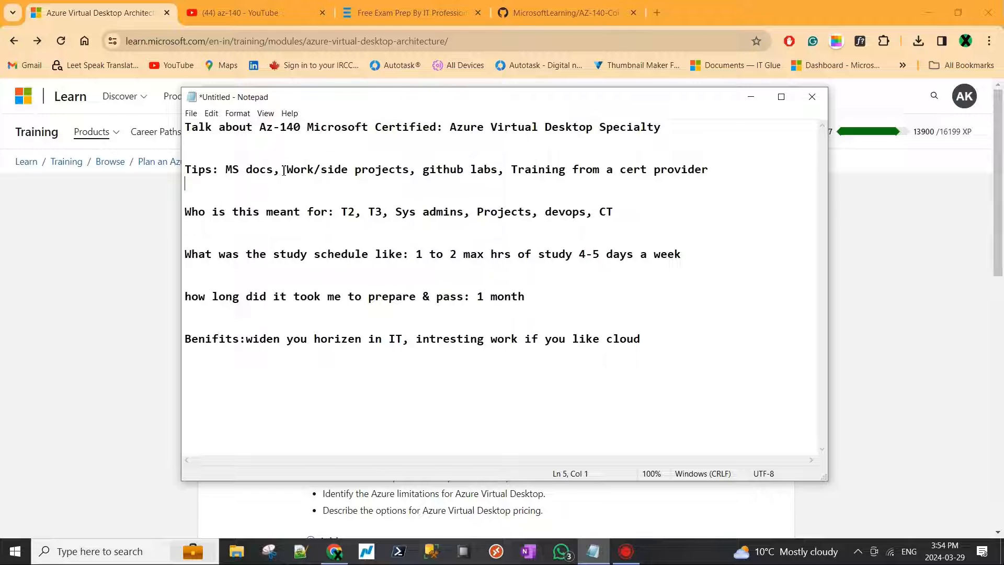
- Double-click a word in the Notepad outline while reviewing it
double_click(300, 169)
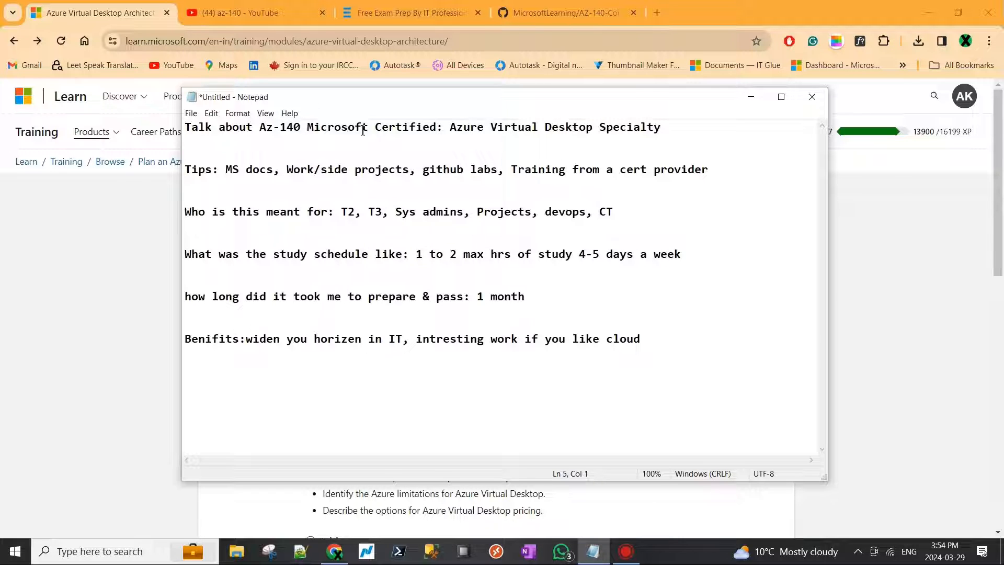
mouse_move(519, 134)
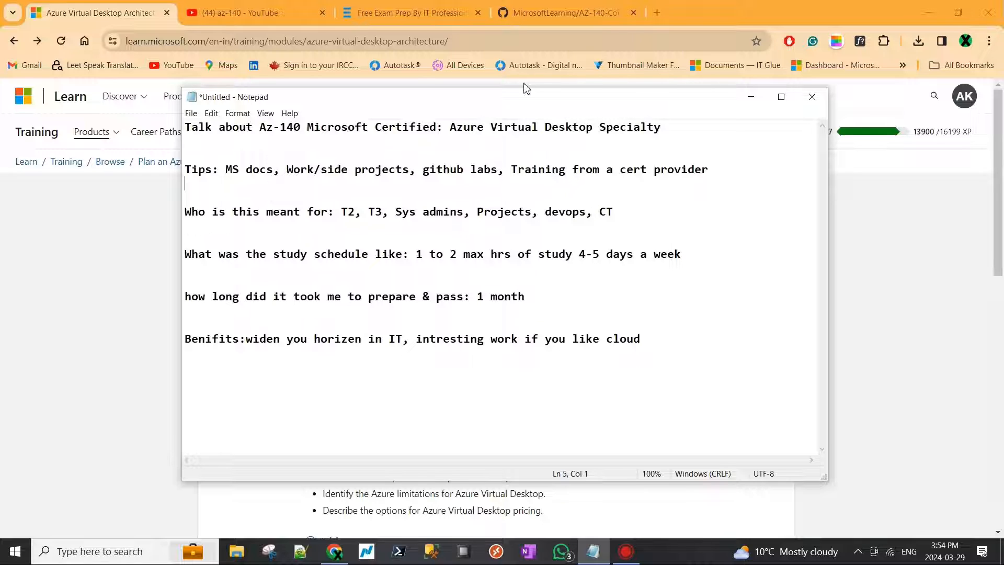
mouse_move(424, 111)
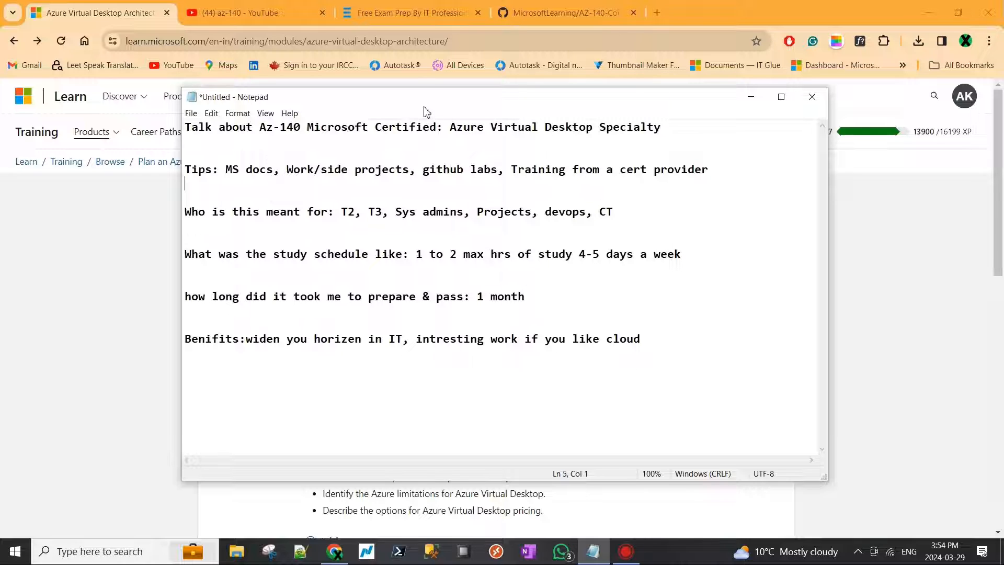
mouse_move(337, 202)
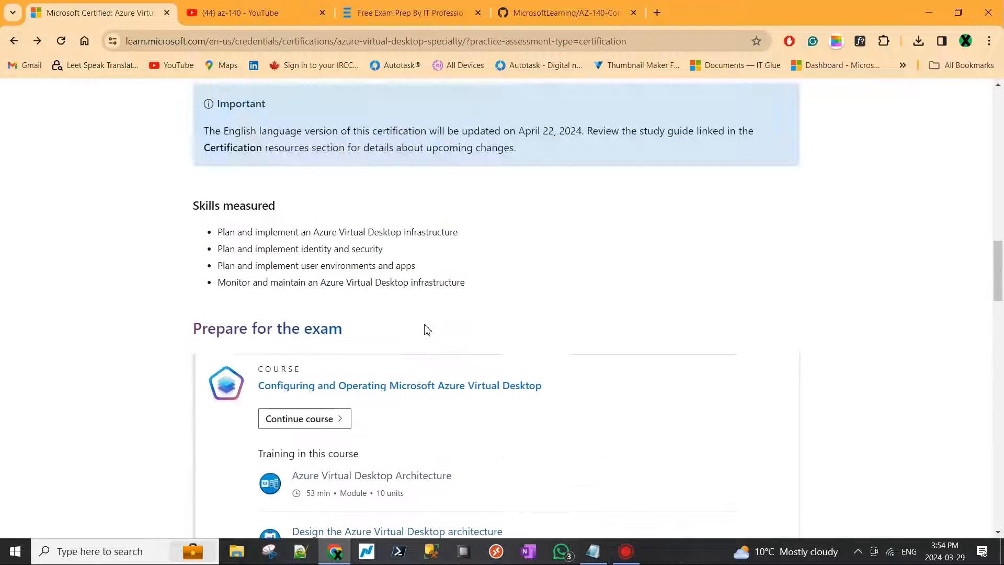
- Highlight 'Identity' in the overview's required Azure technologies list, then return to the notes
scroll(up, 3)
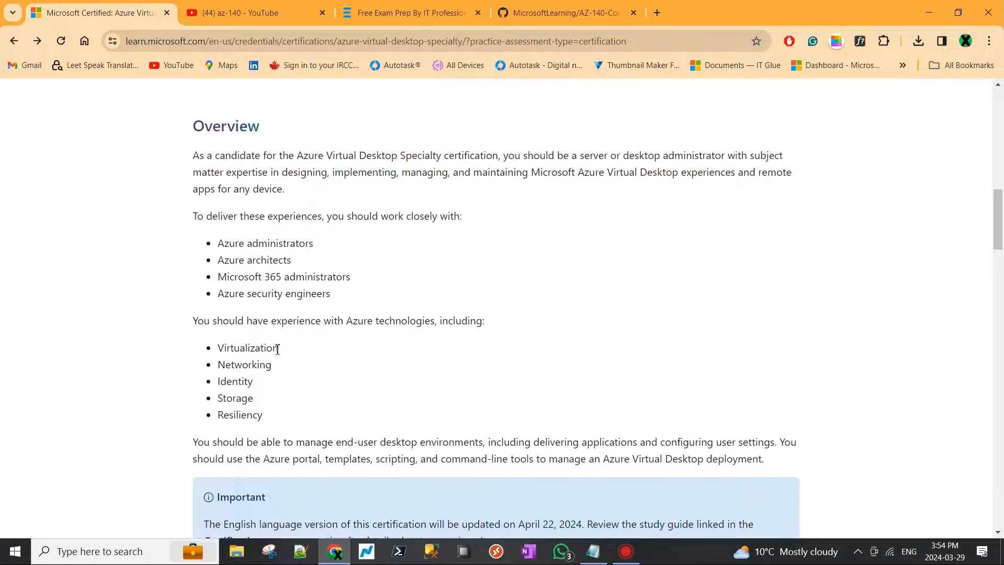
double_click(235, 381)
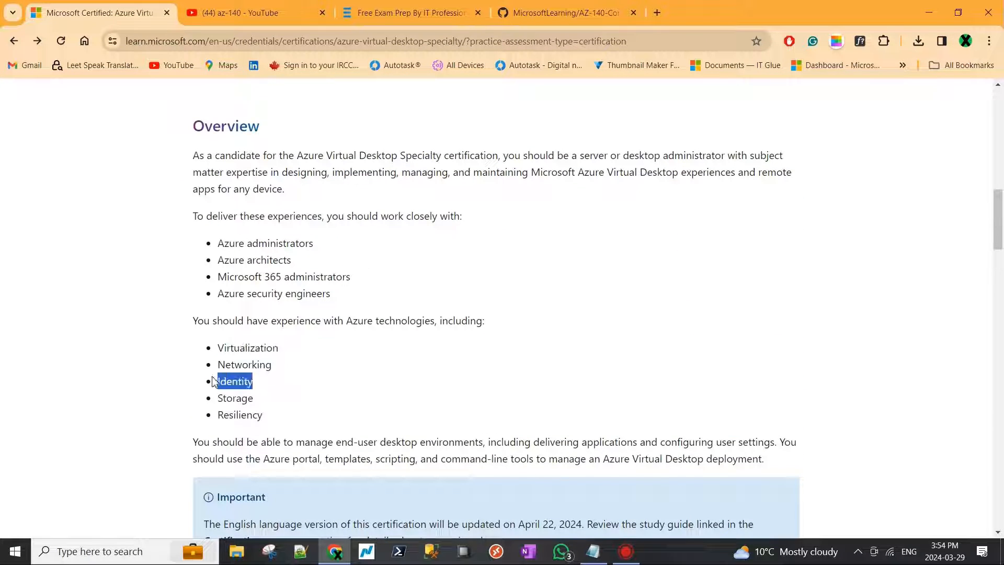
click(281, 391)
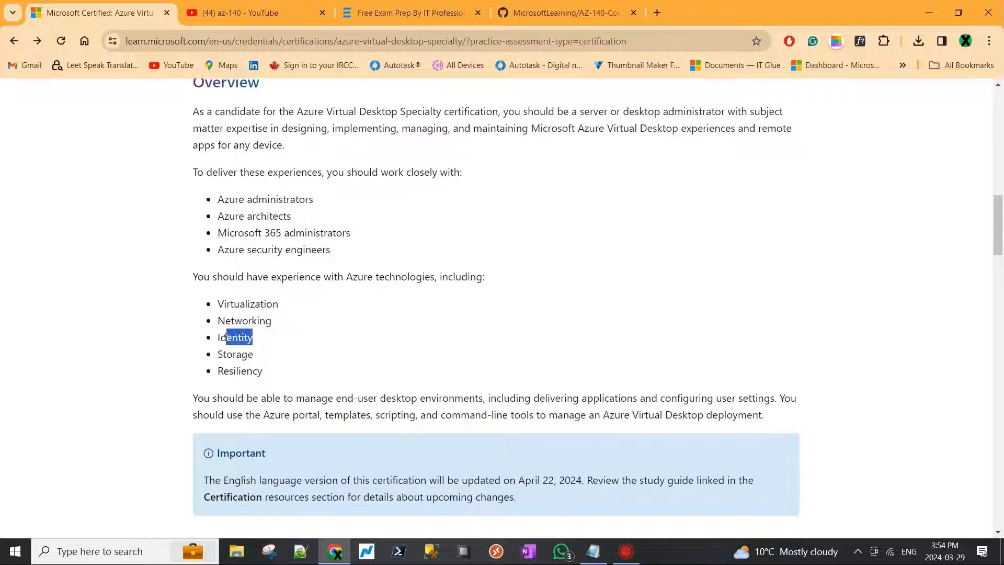
click(276, 354)
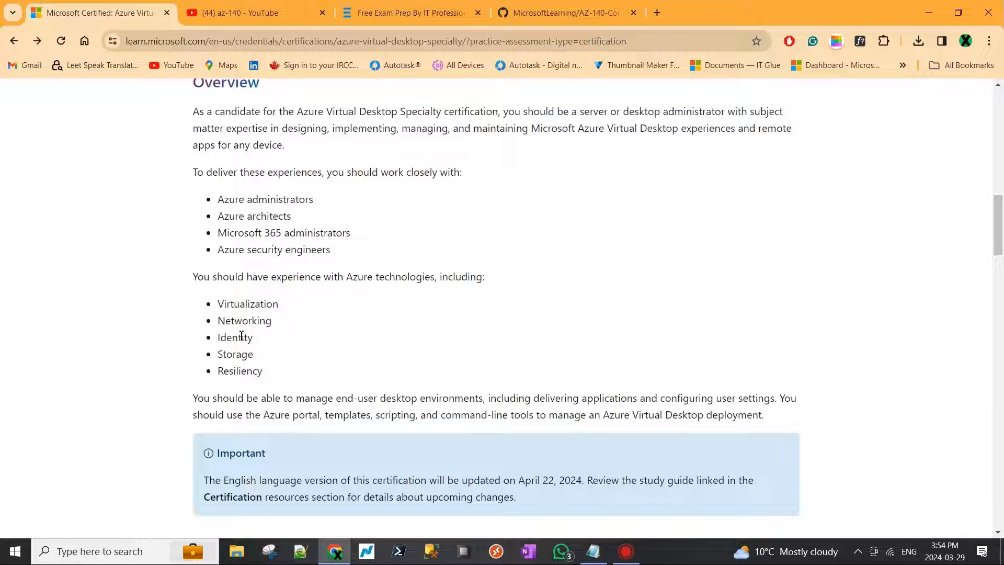
scroll(down, 3)
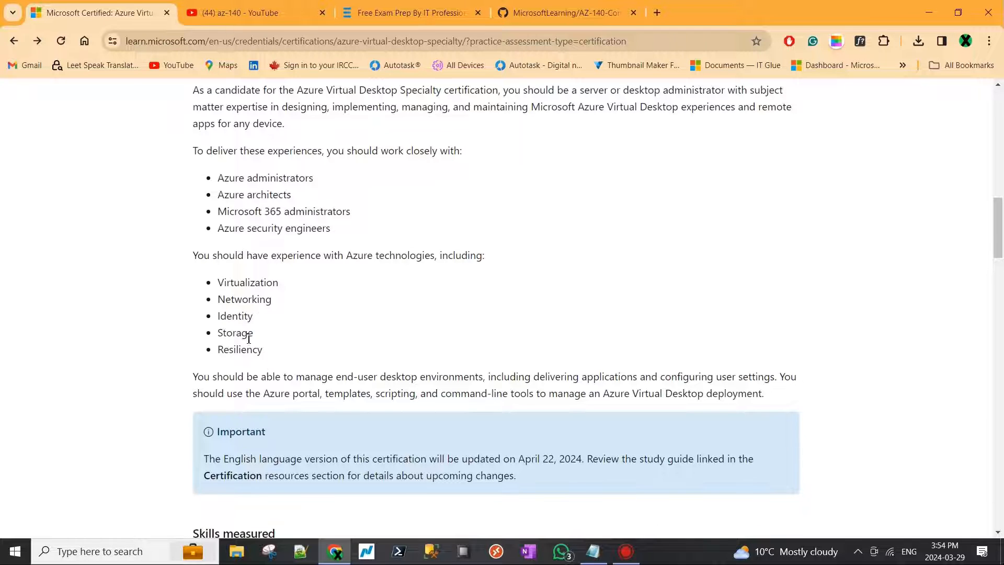
double_click(239, 350)
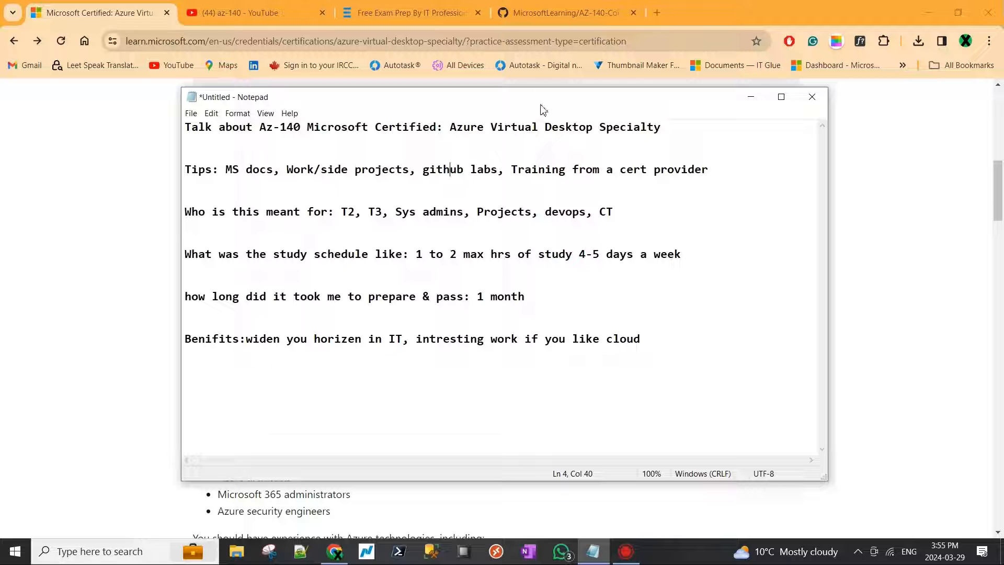
- Switch to the AZ-140 lab repository on GitHub and open Allfiles/Labs
click(565, 12)
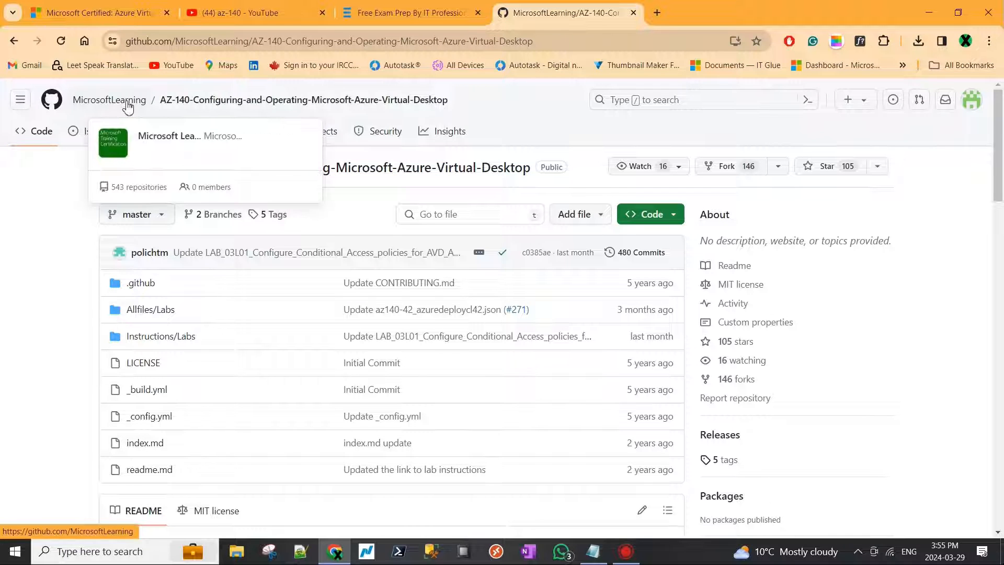
mouse_move(682, 270)
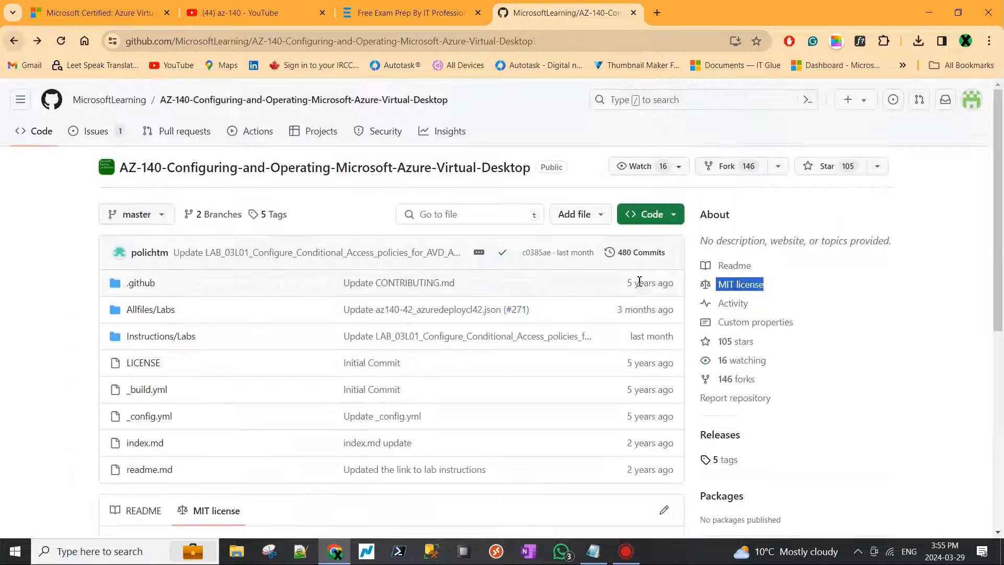
click(649, 213)
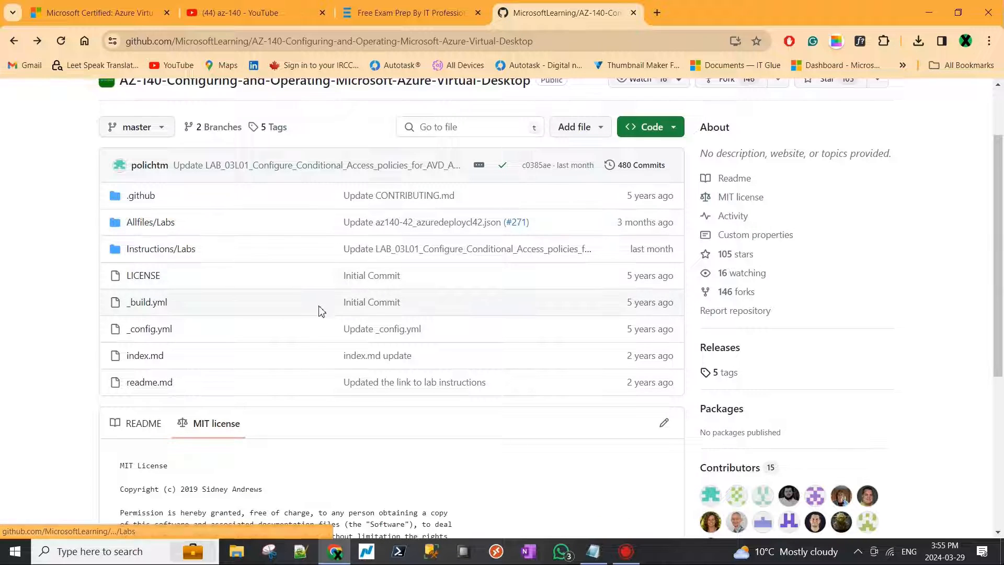
click(150, 222)
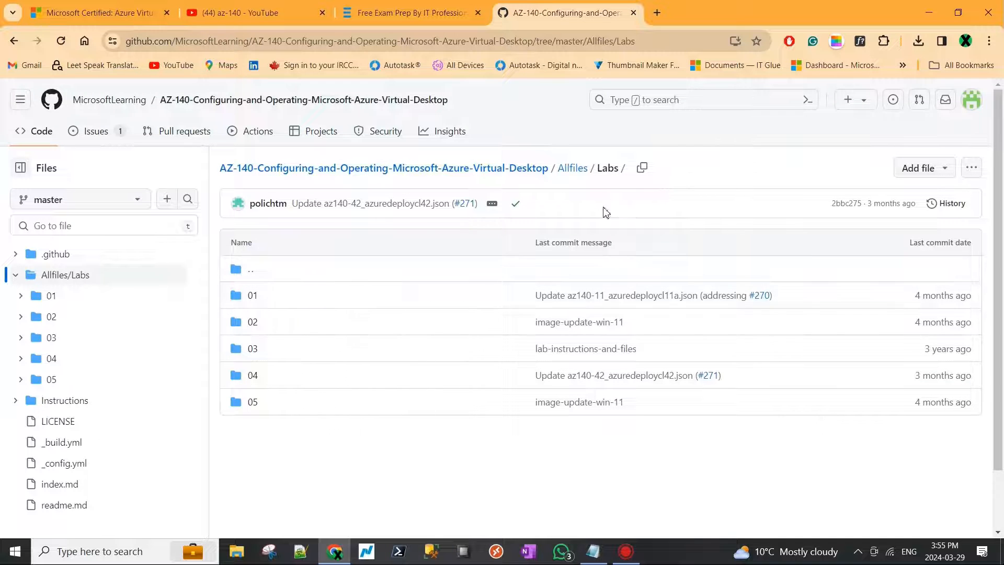
mouse_move(791, 159)
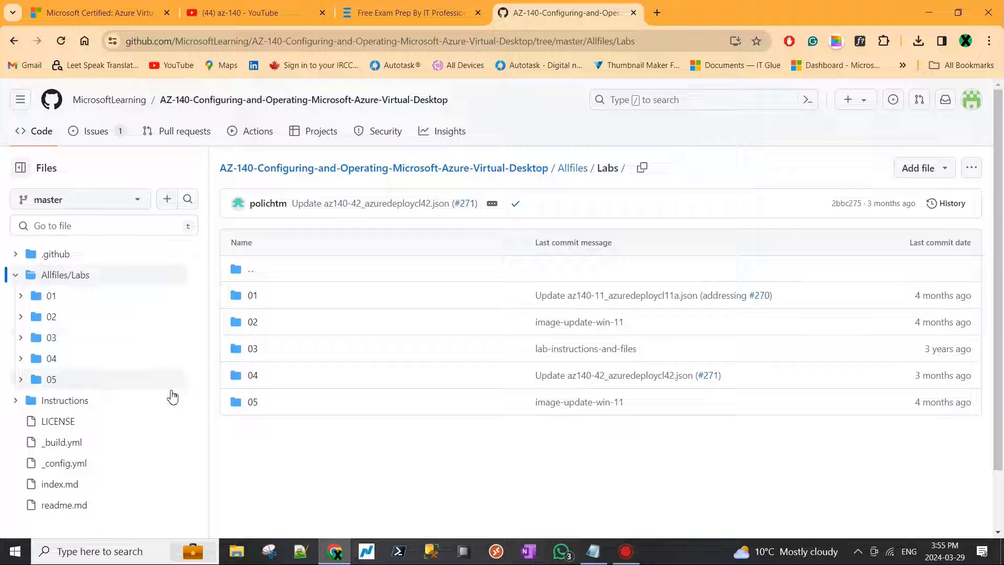
- Open the repository's readme.md and scroll down to its Notes section
click(63, 506)
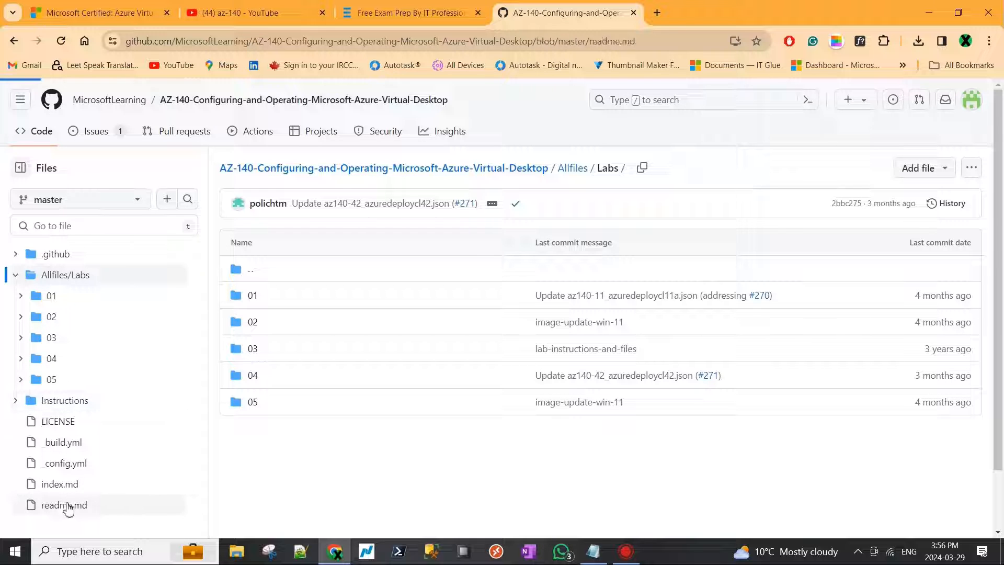
click(63, 505)
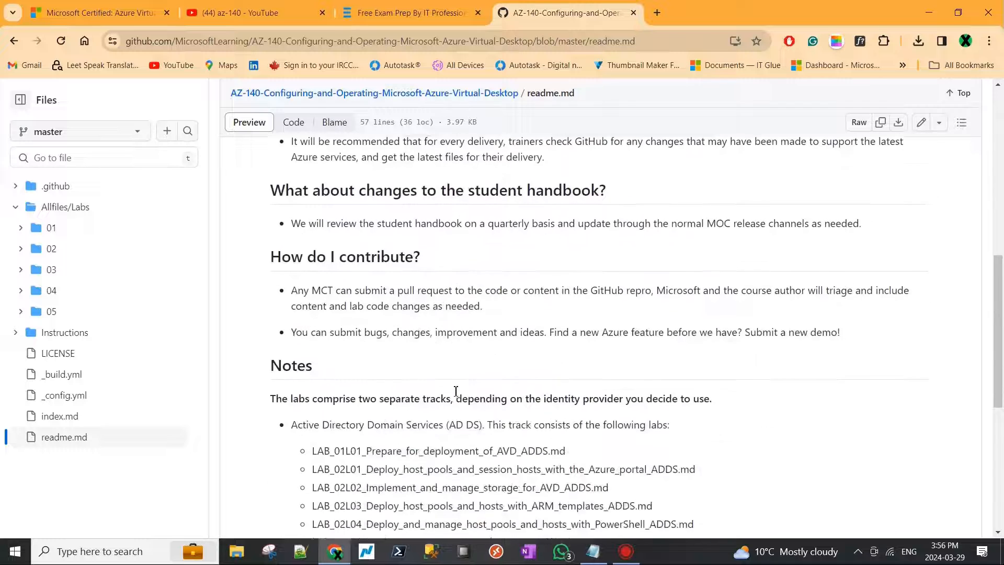
scroll(down, 3)
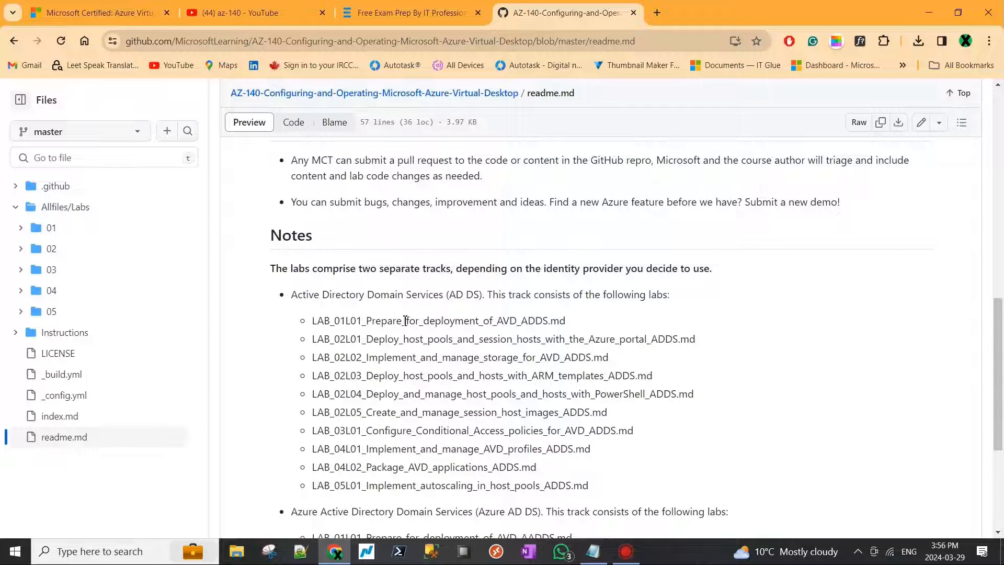
scroll(down, 3)
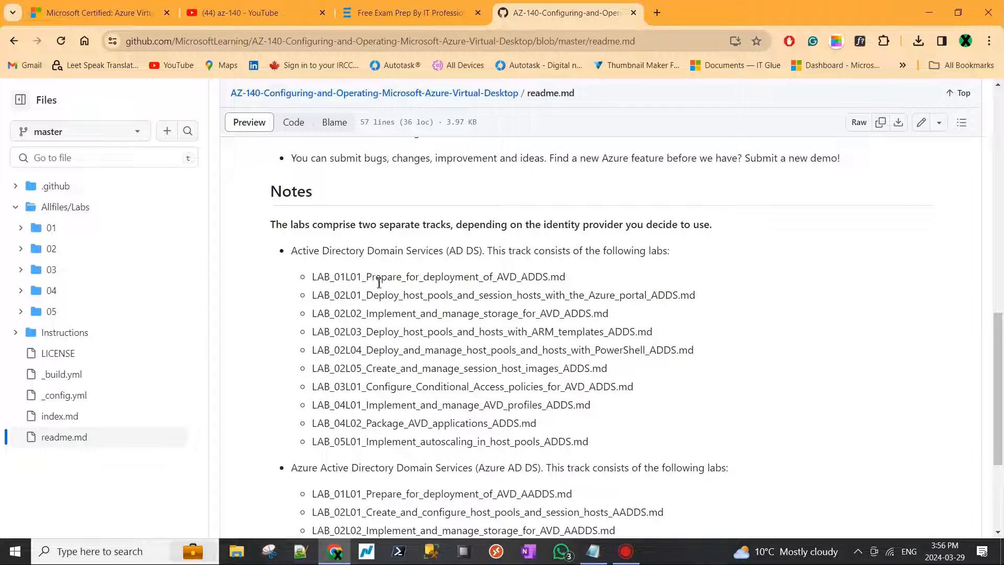
double_click(456, 250)
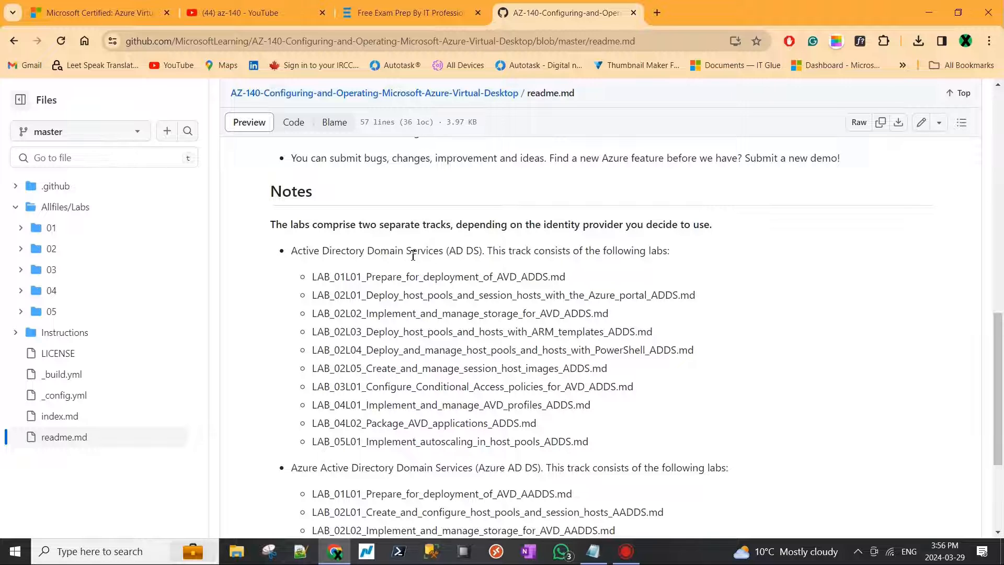
scroll(down, 3)
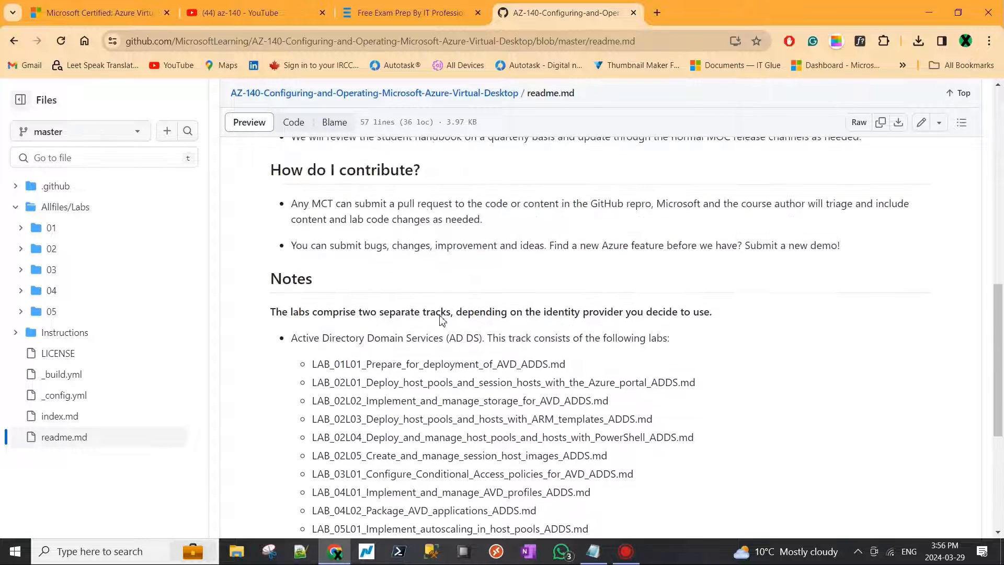
- Highlight 'AD DS' and scroll through the AD DS and Azure AD DS lab lists
double_click(464, 338)
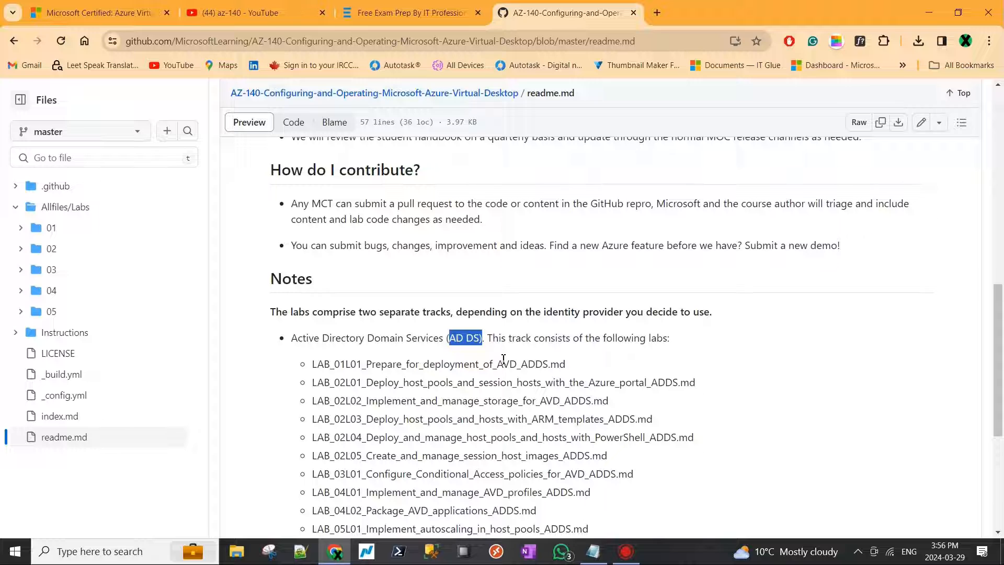
click(465, 337)
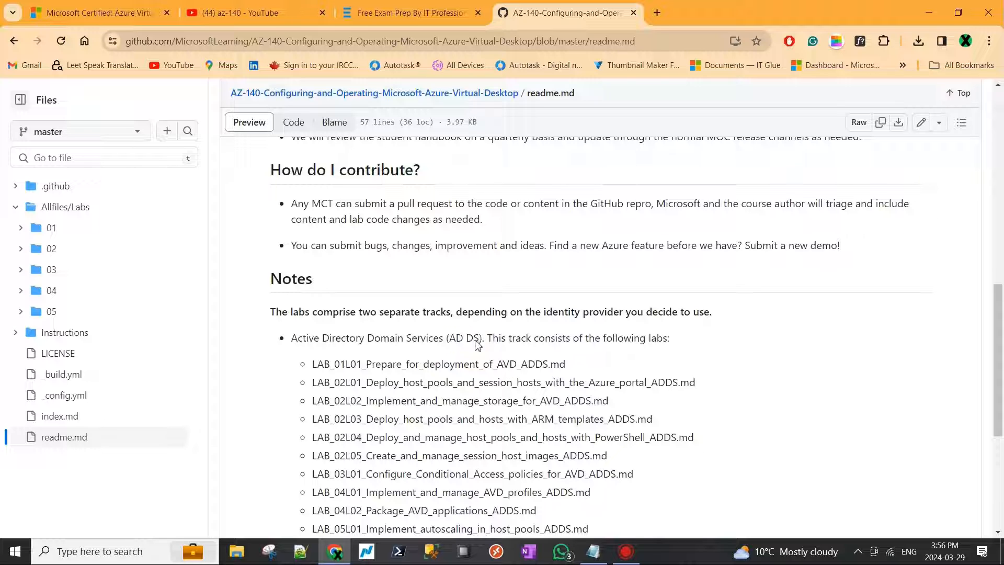
double_click(465, 337)
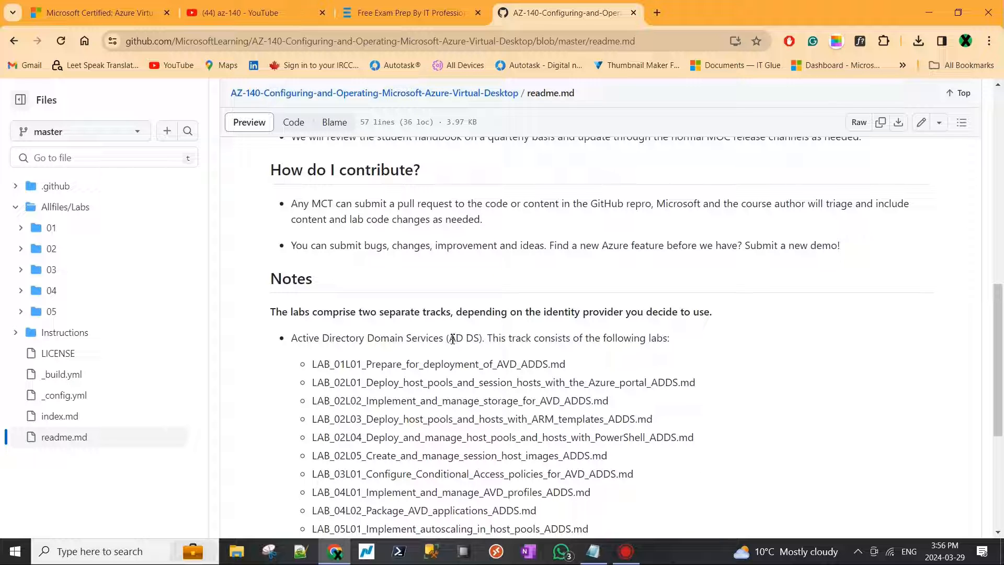
scroll(down, 3)
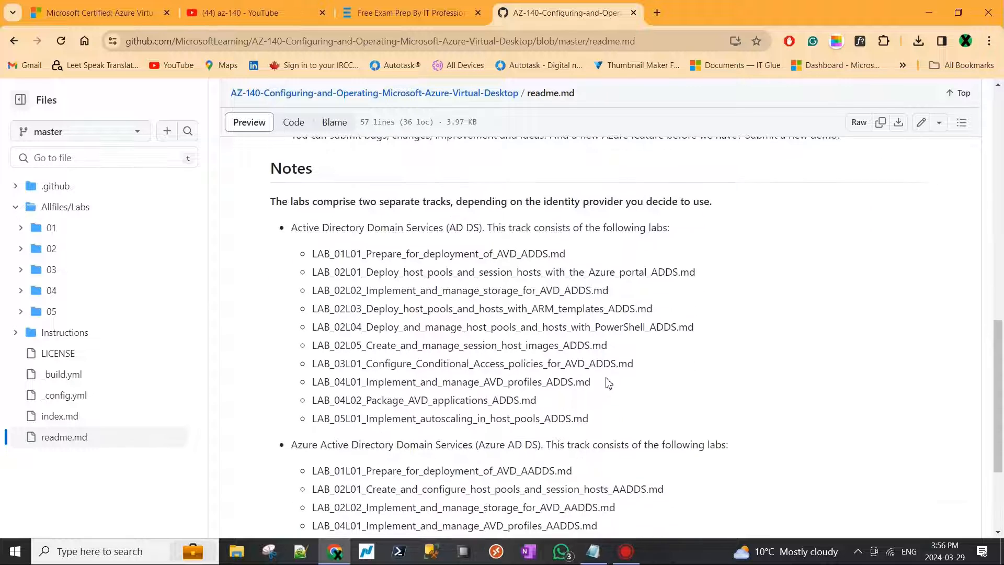
scroll(down, 3)
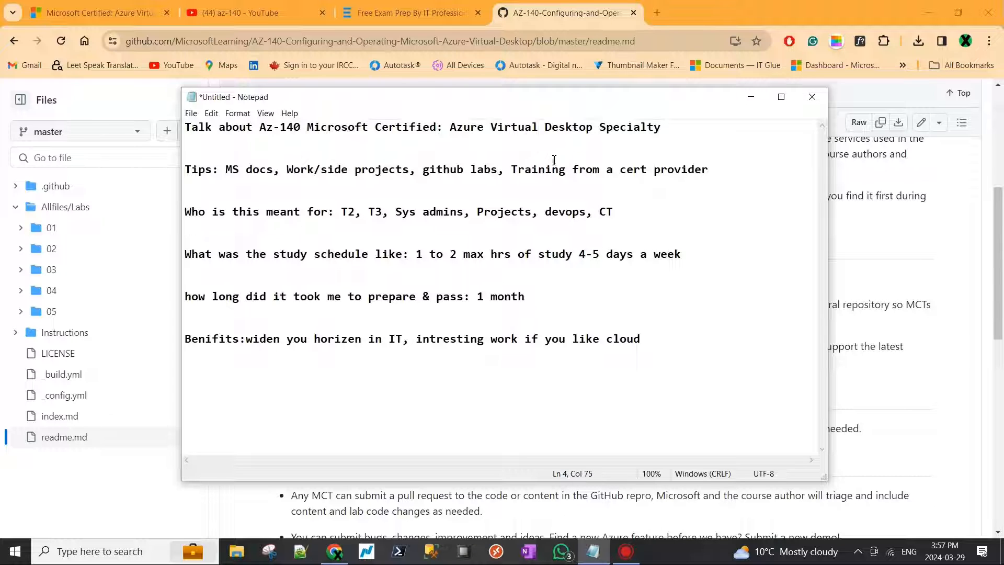
- Open new tabs for cloudacademy.com and Google searches for CBT Nuggets and Udemy
click(813, 12)
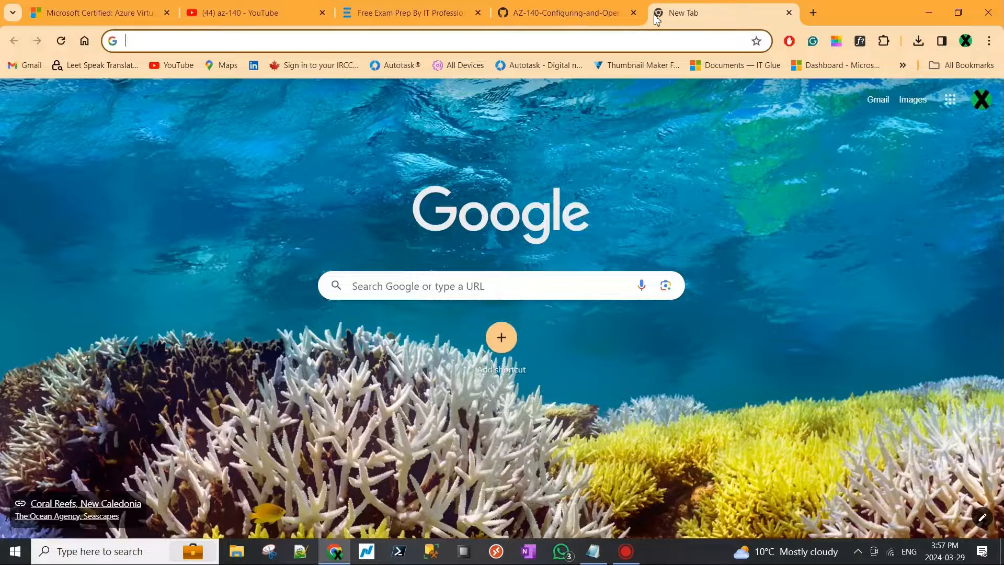
text(cloudacademy.com)
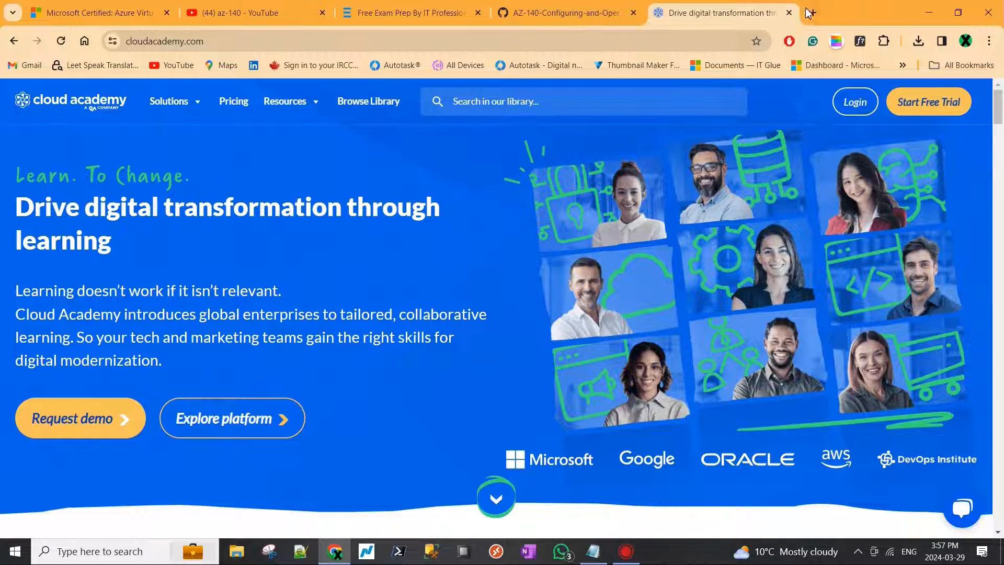
click(870, 12)
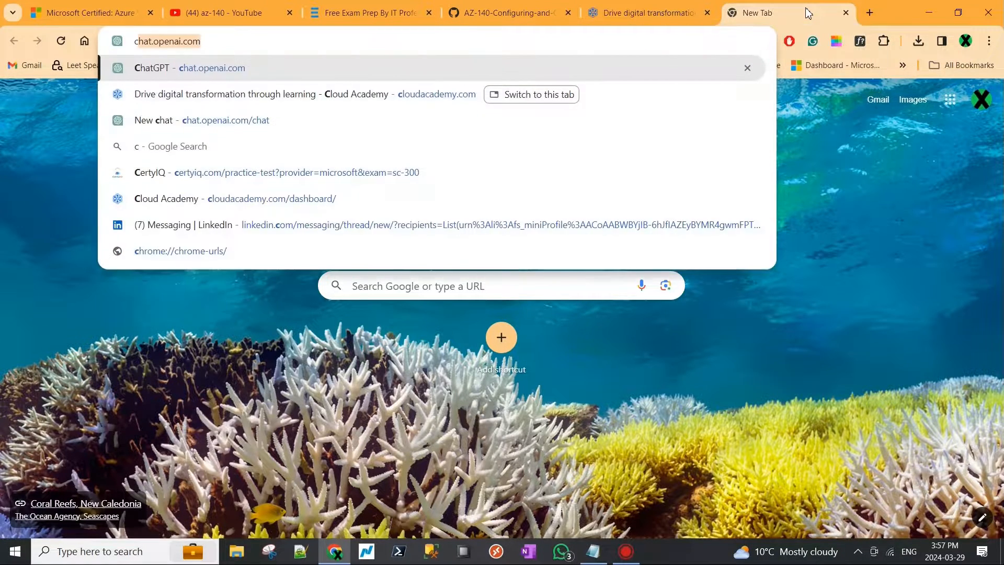
text(cbtn&gs_lcrp=EgZjaHJvbWUqCQgBEAAYChiABDIJCAAQRRg5GIAEMgkIA...)
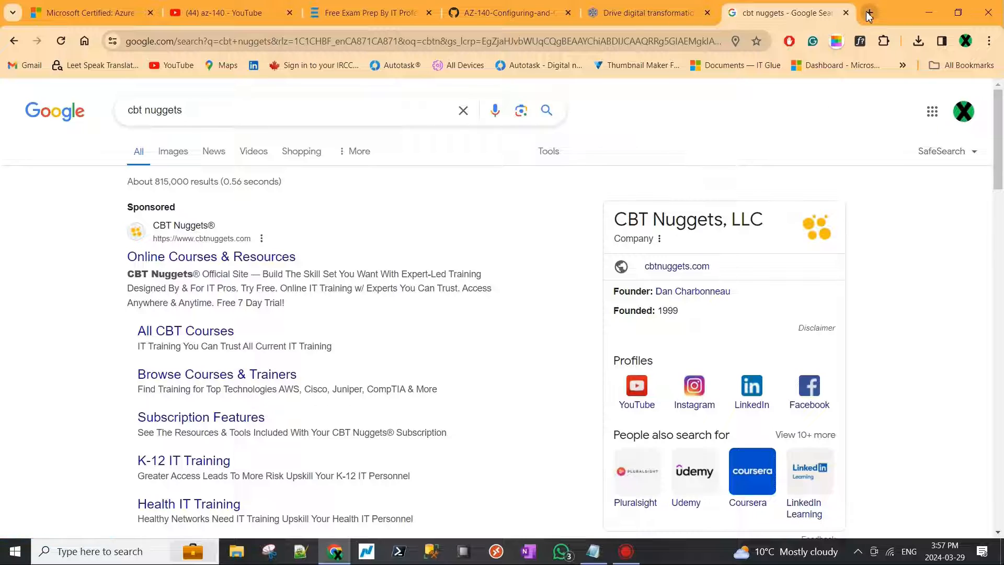
click(866, 12)
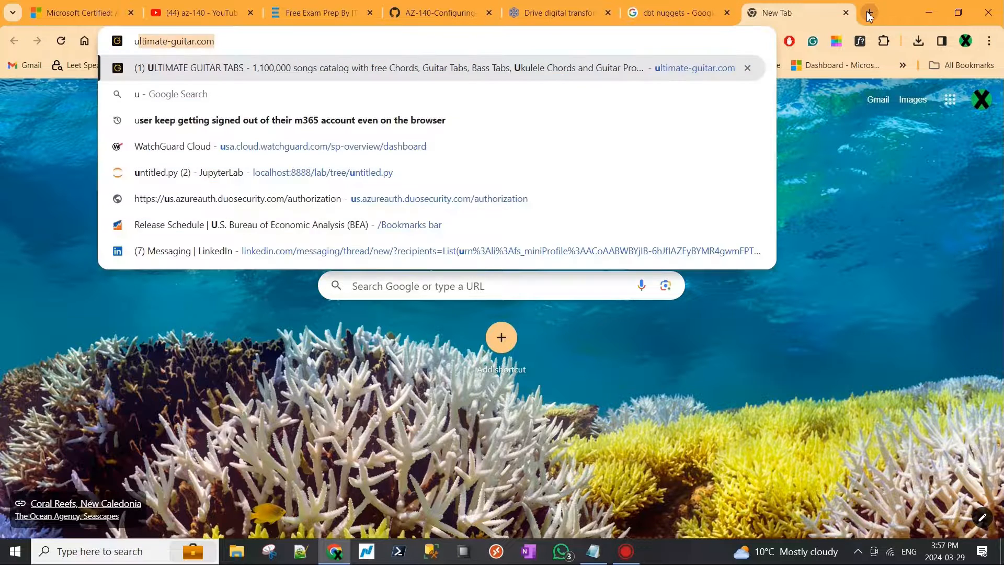
text(ude)
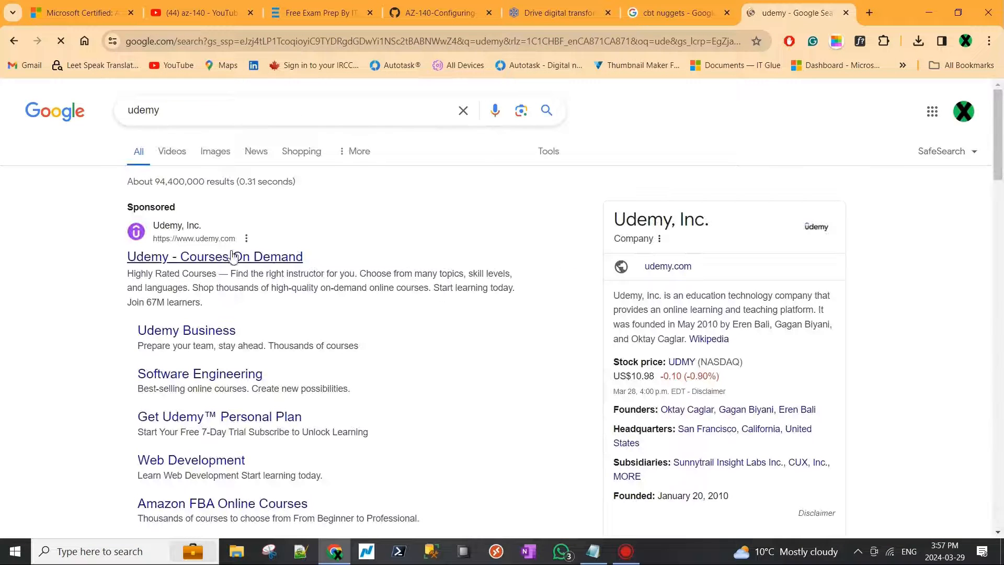
scroll(down, 3)
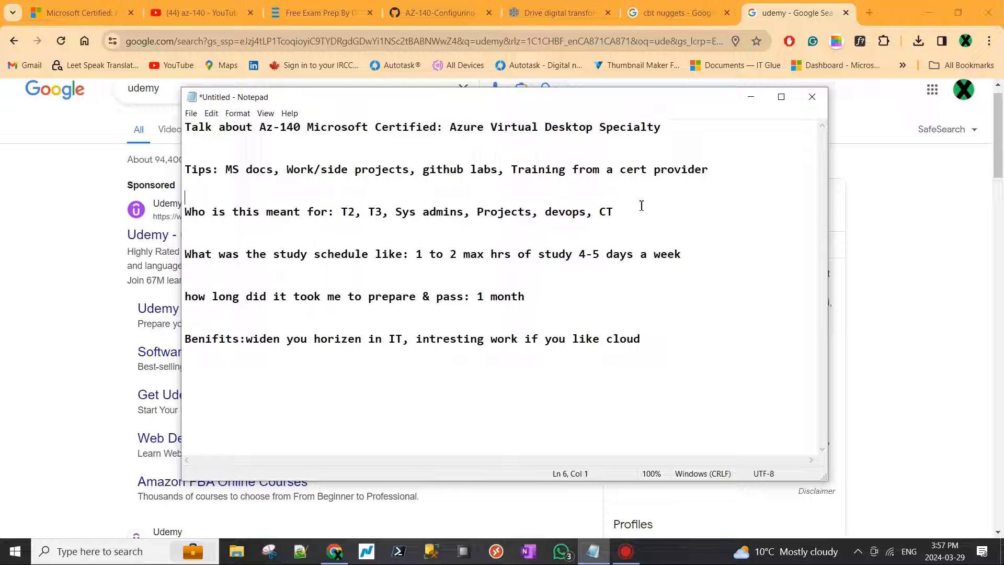
- Scroll through the az-140 YouTube results, briefly showing the search suggestions
click(198, 12)
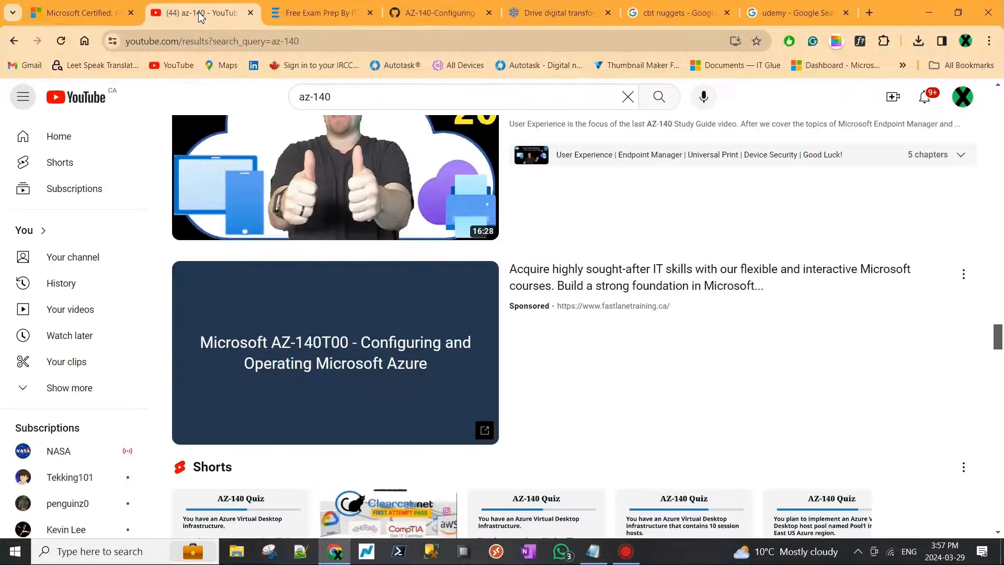
scroll(down, 3)
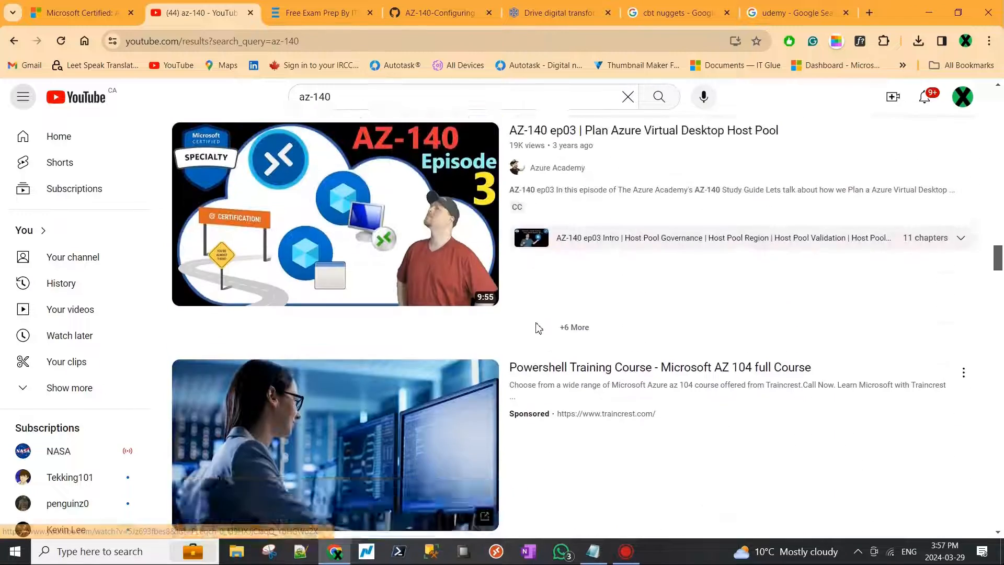
scroll(down, 3)
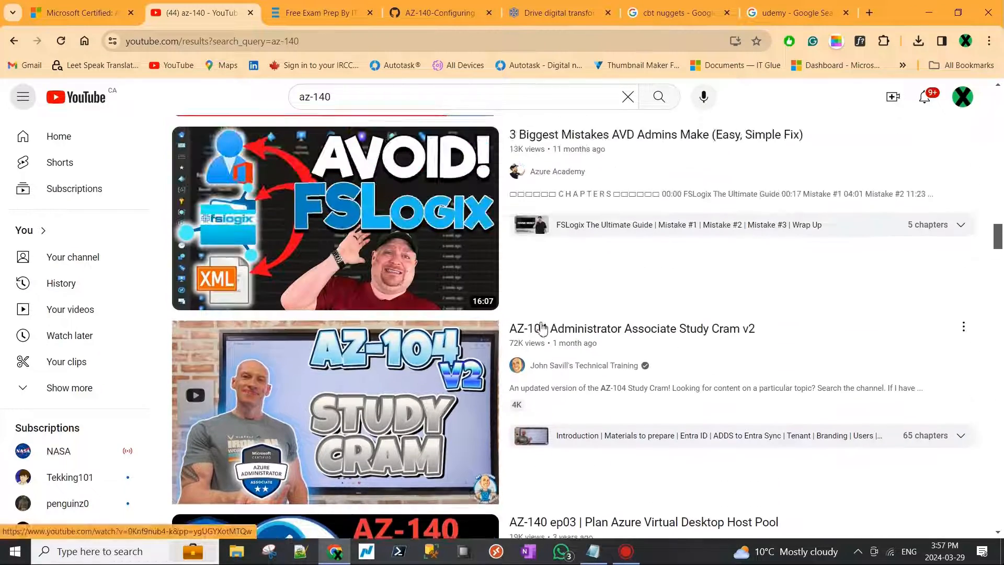
click(448, 96)
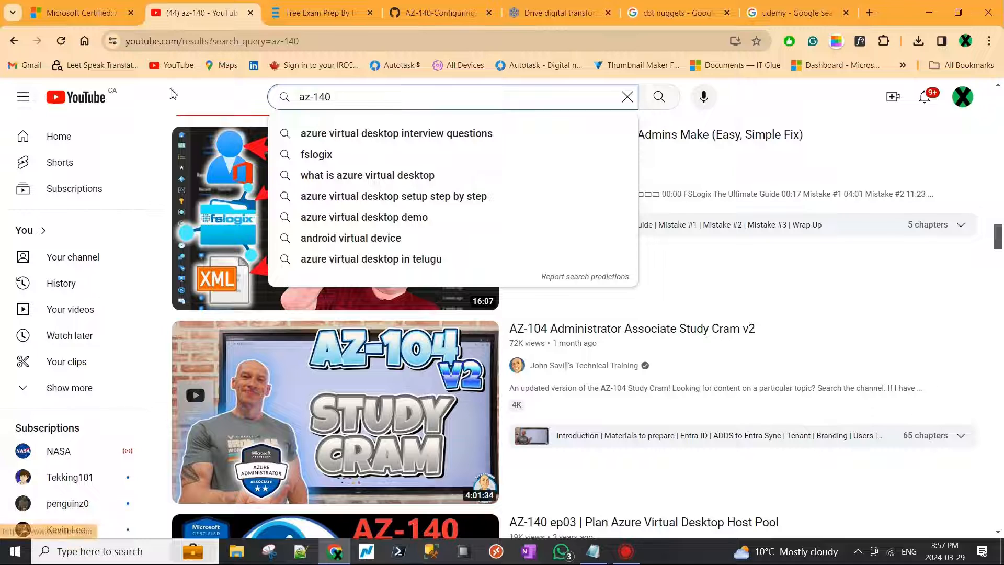
click(365, 97)
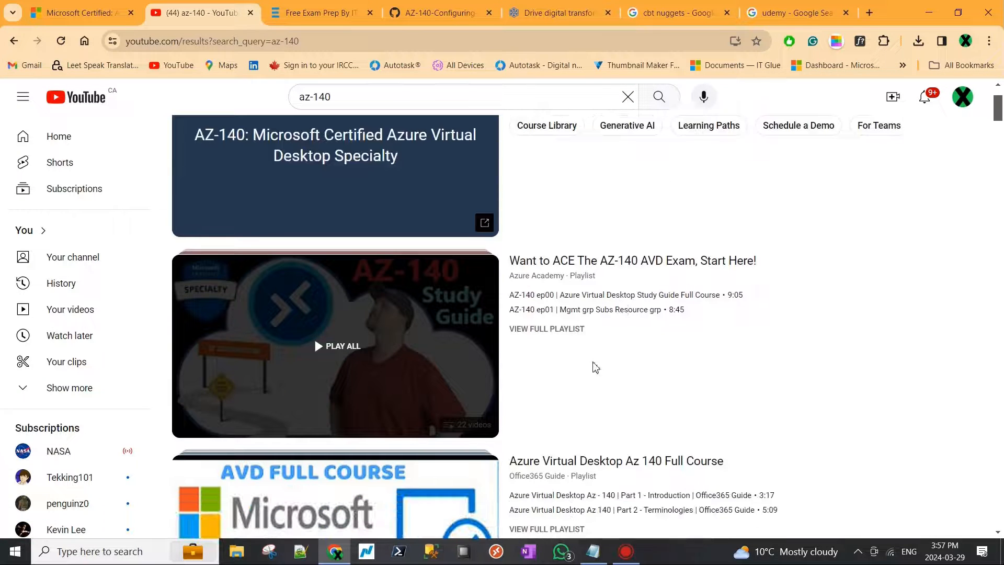
scroll(down, 3)
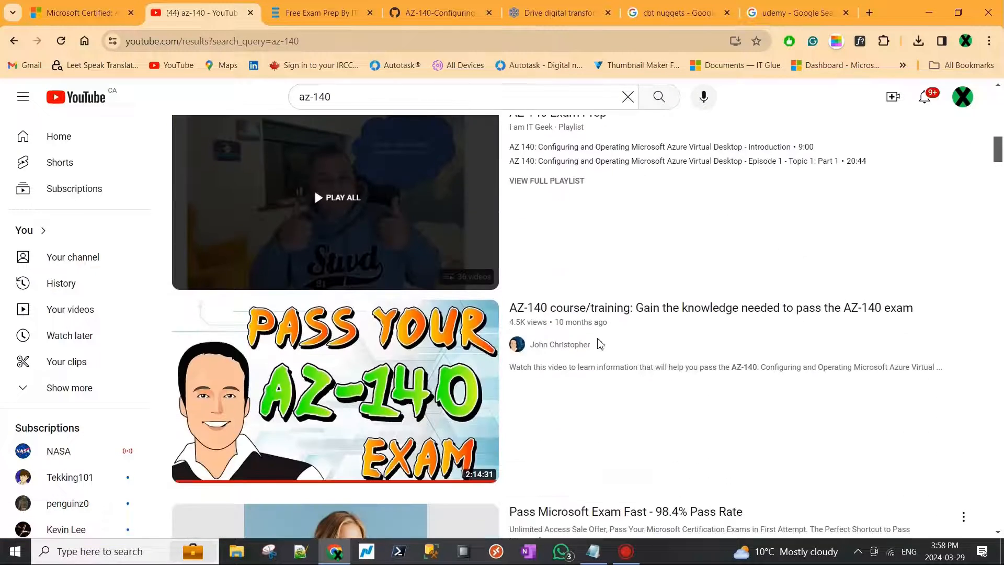
scroll(down, 3)
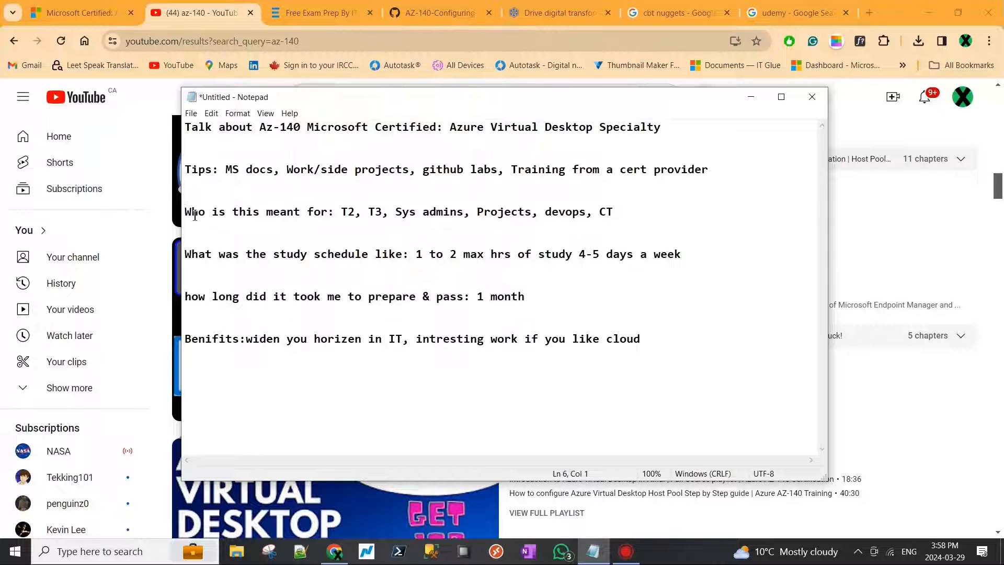
double_click(347, 212)
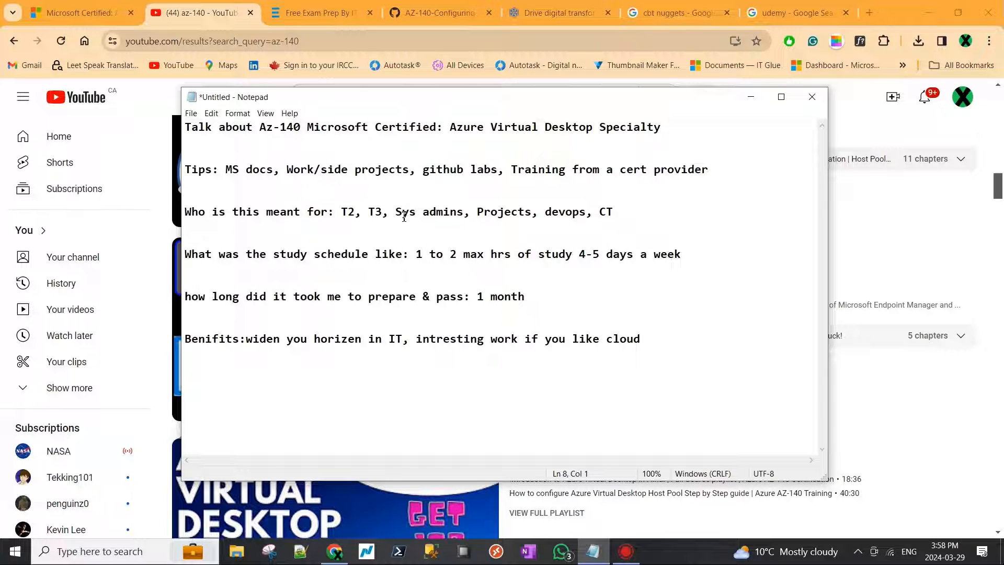
mouse_move(483, 215)
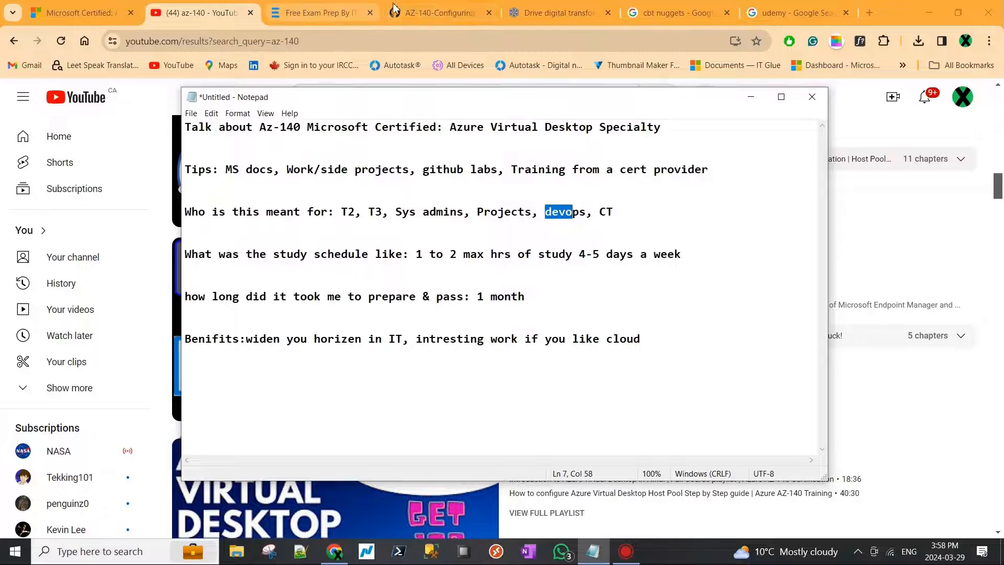
- Switch to the Microsoft Certified page and scroll through Overview and Skills measured
click(432, 12)
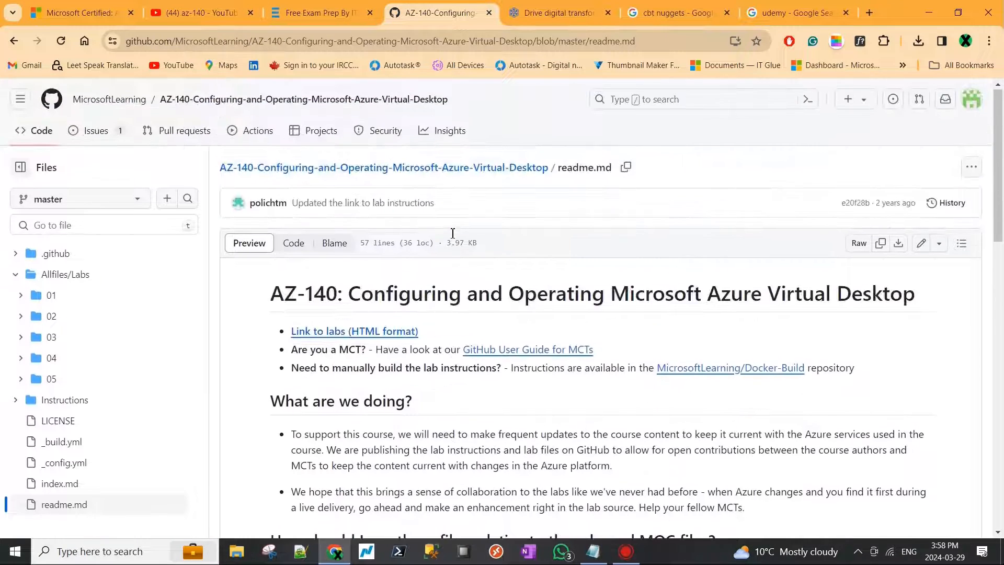
click(77, 13)
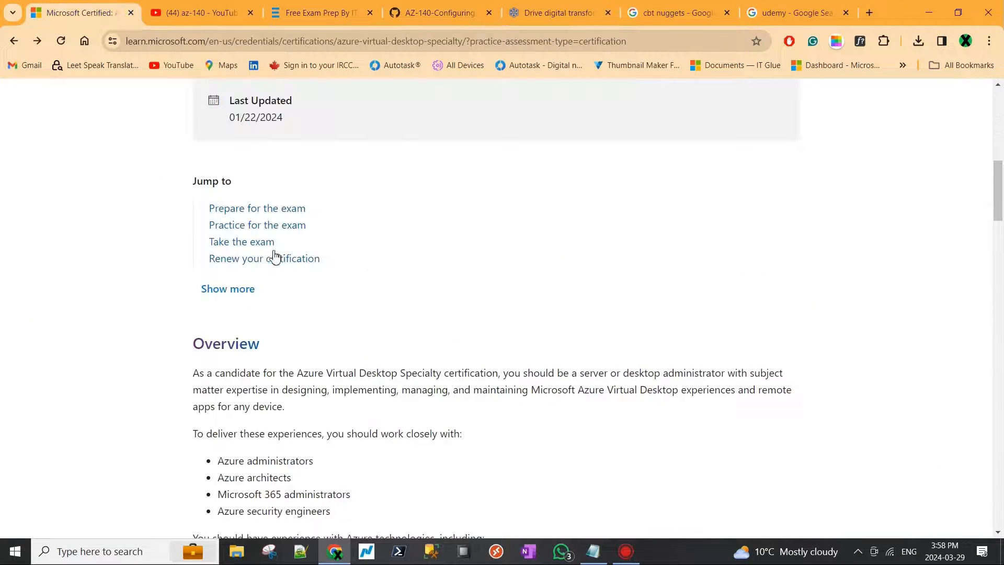
scroll(up, 3)
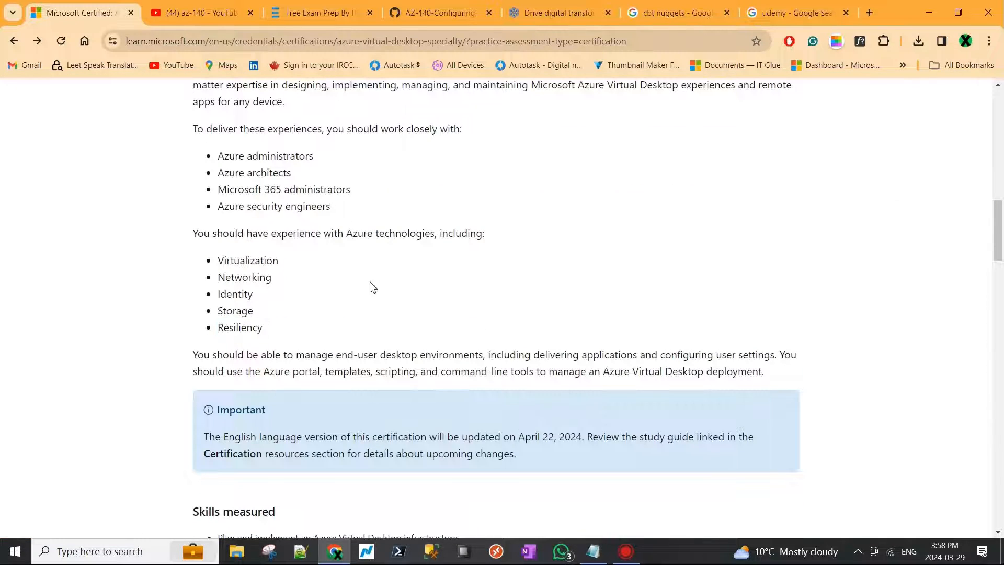
scroll(down, 3)
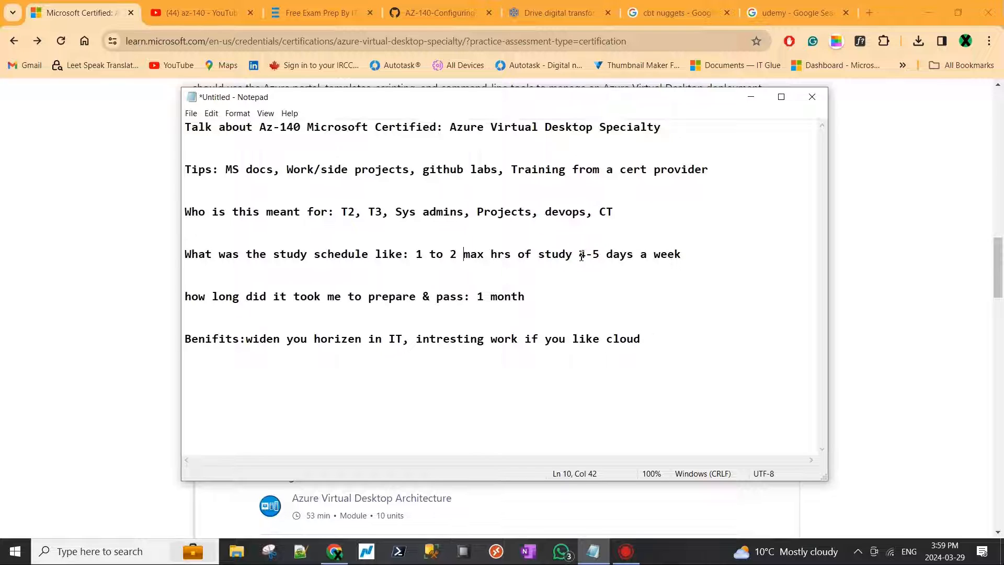
double_click(466, 254)
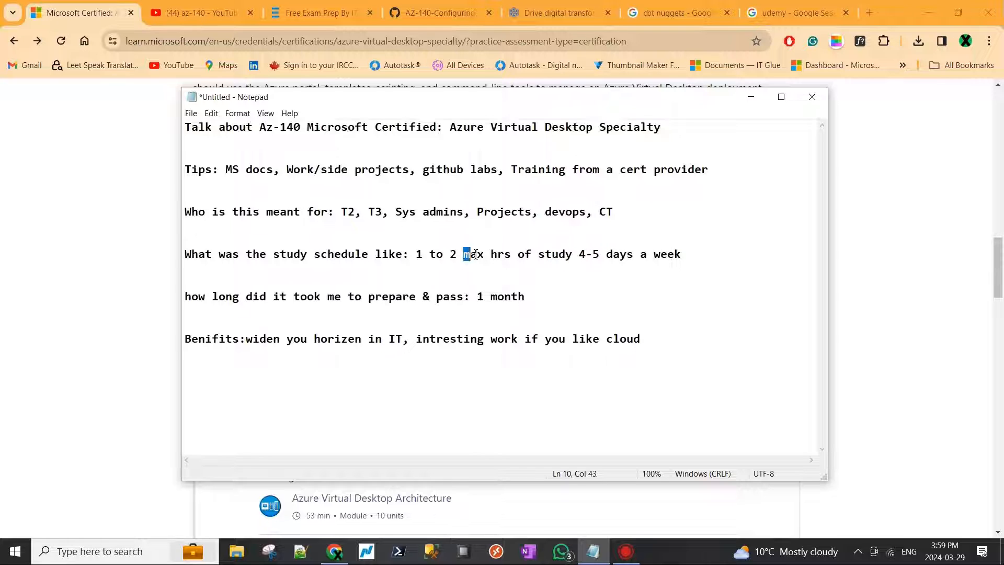
double_click(471, 253)
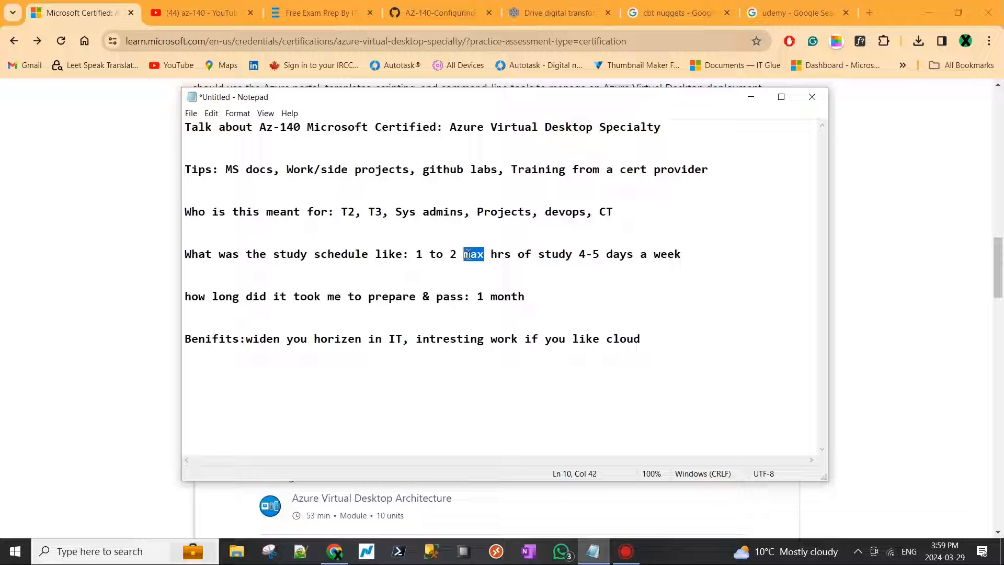
drag(465, 253, 682, 254)
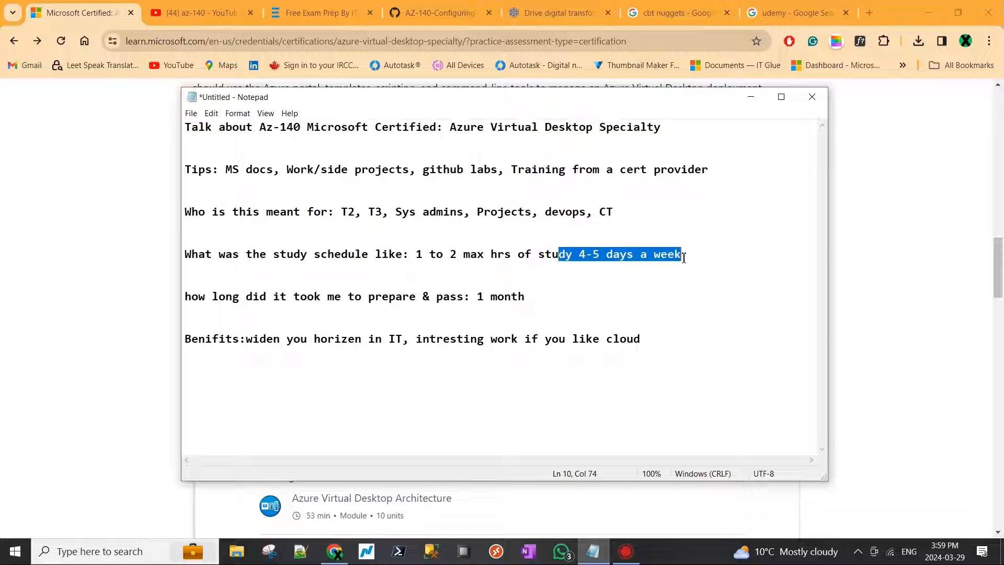
click(431, 254)
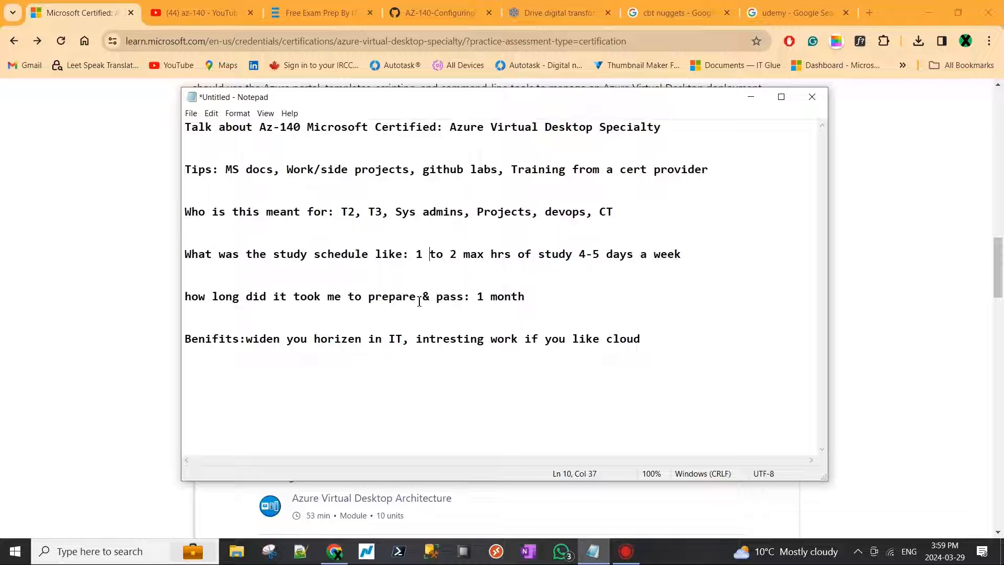
double_click(494, 296)
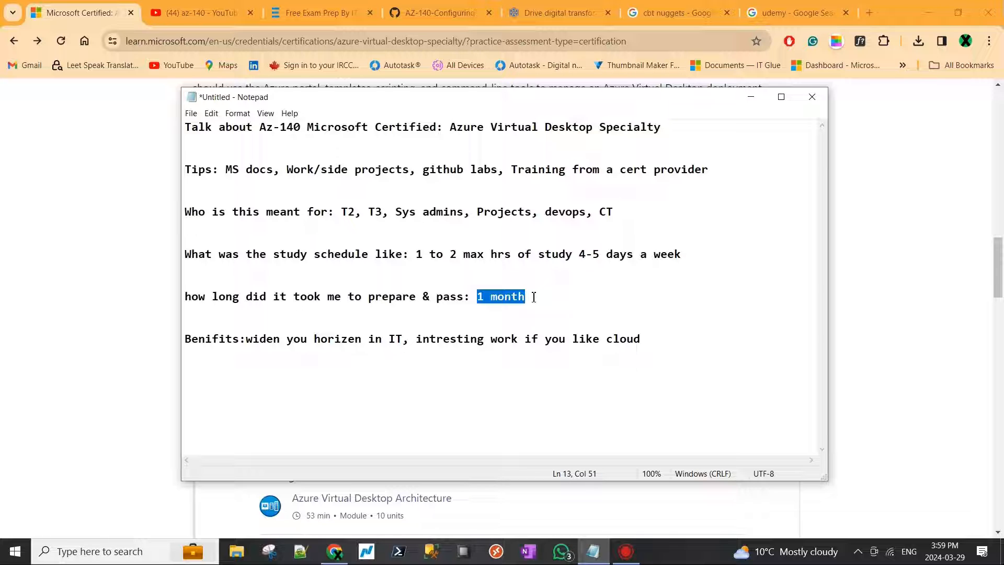
click(532, 297)
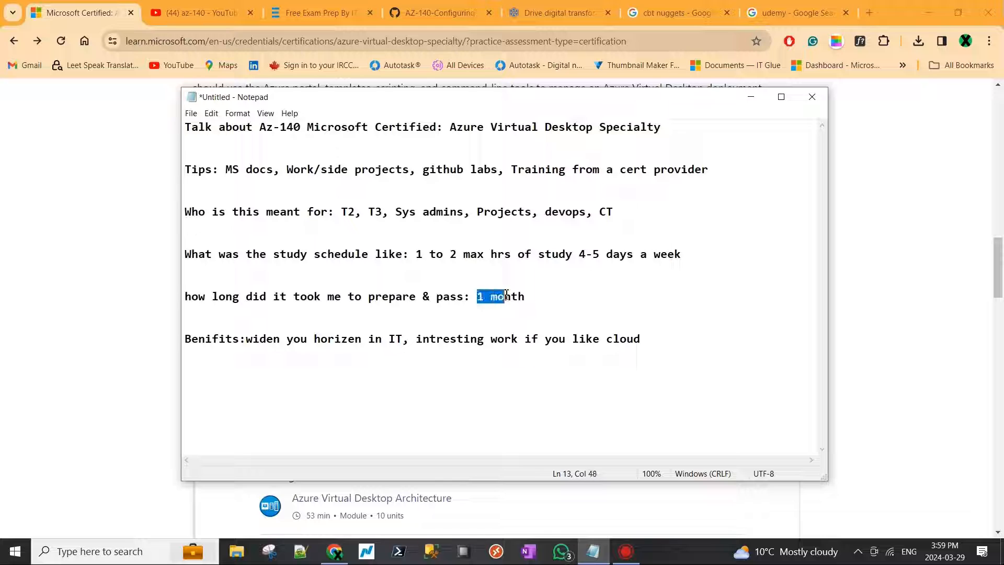
click(524, 296)
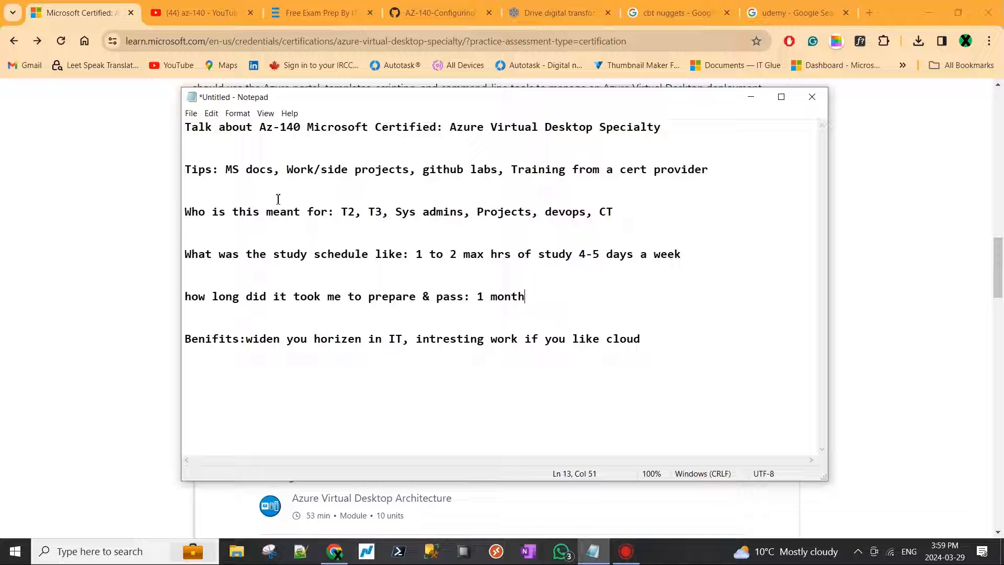
mouse_move(404, 228)
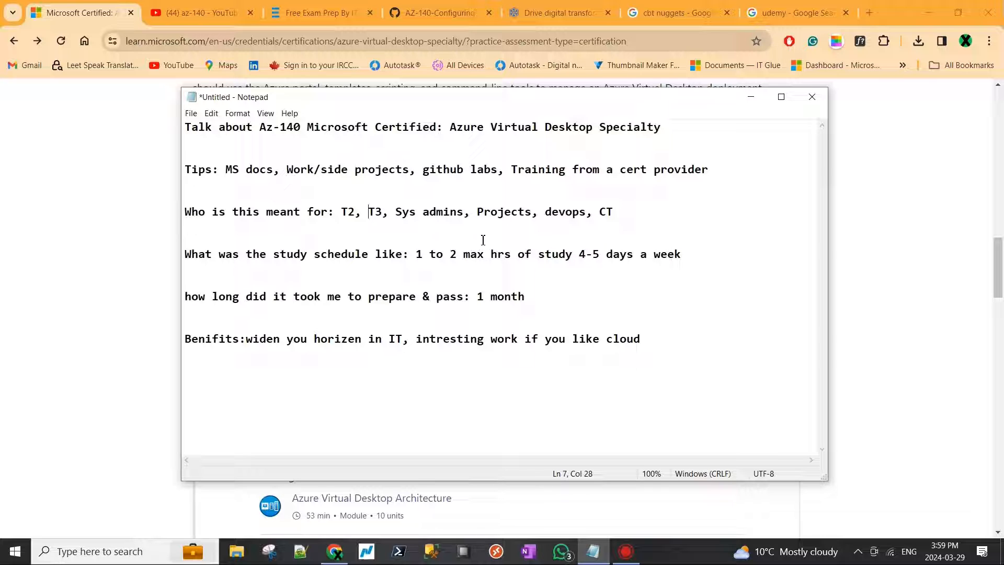
mouse_move(512, 258)
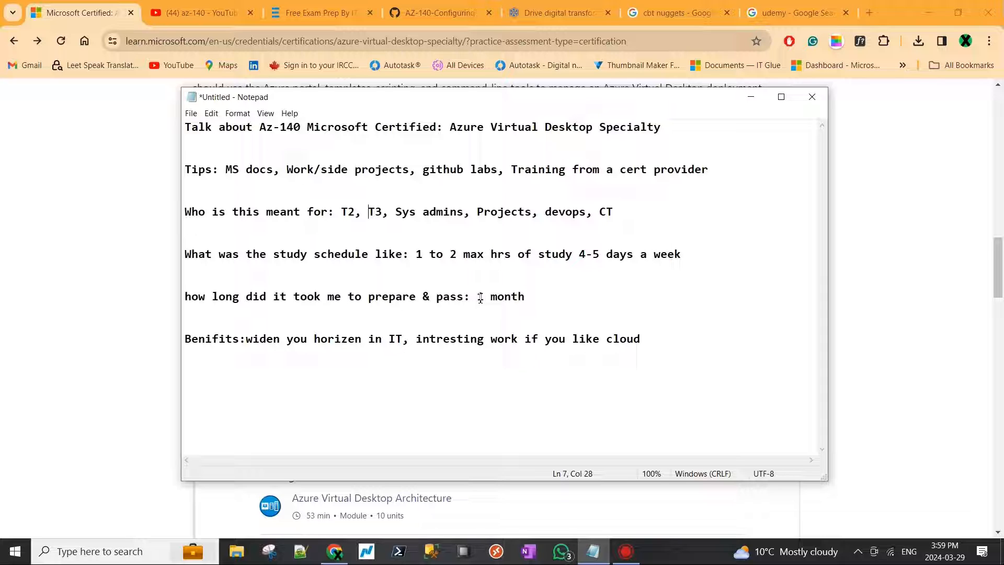
double_click(479, 296)
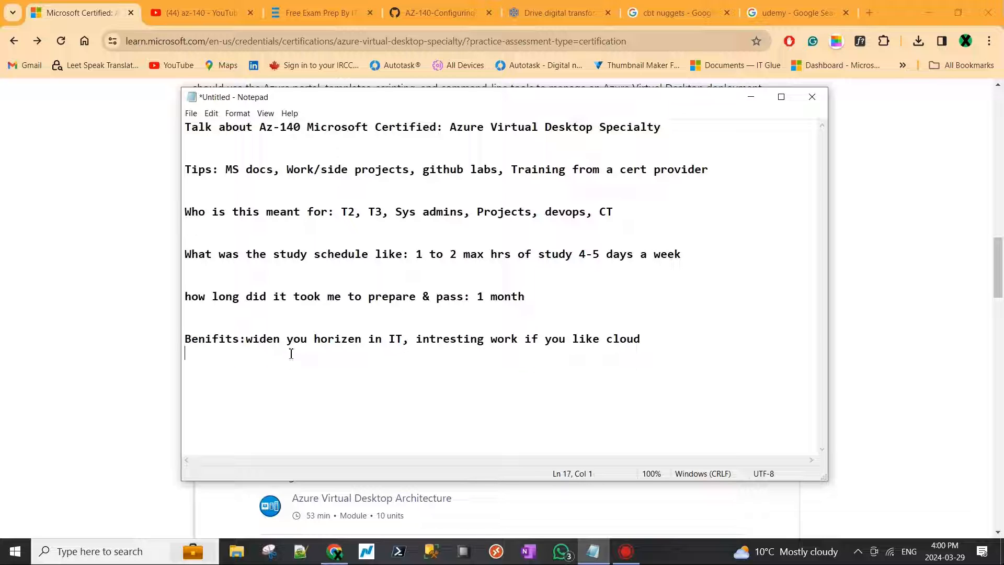
- Highlight 'widen you' and 'IT' in the benefits line and 'T2' in the audience line
drag(247, 339, 314, 338)
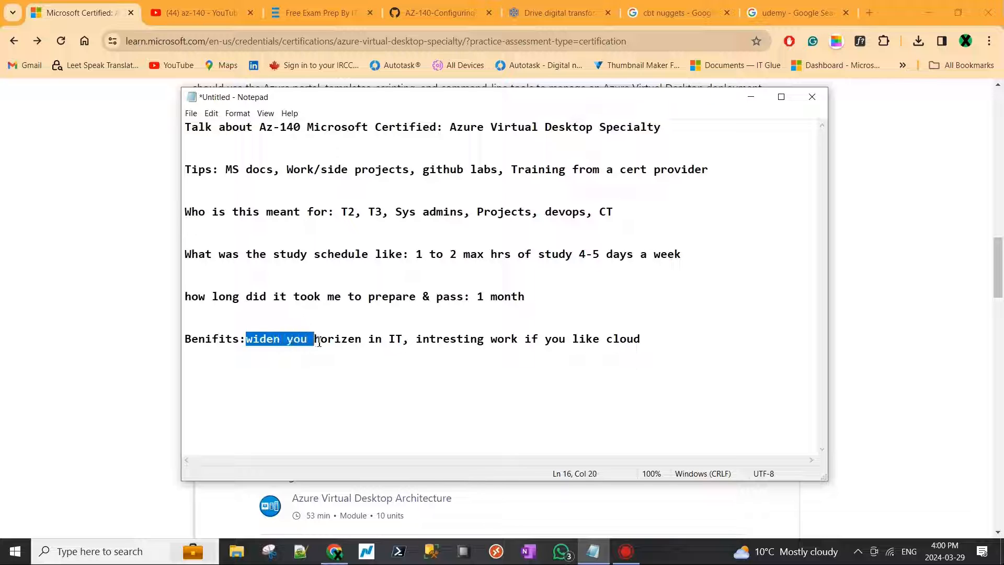
click(397, 339)
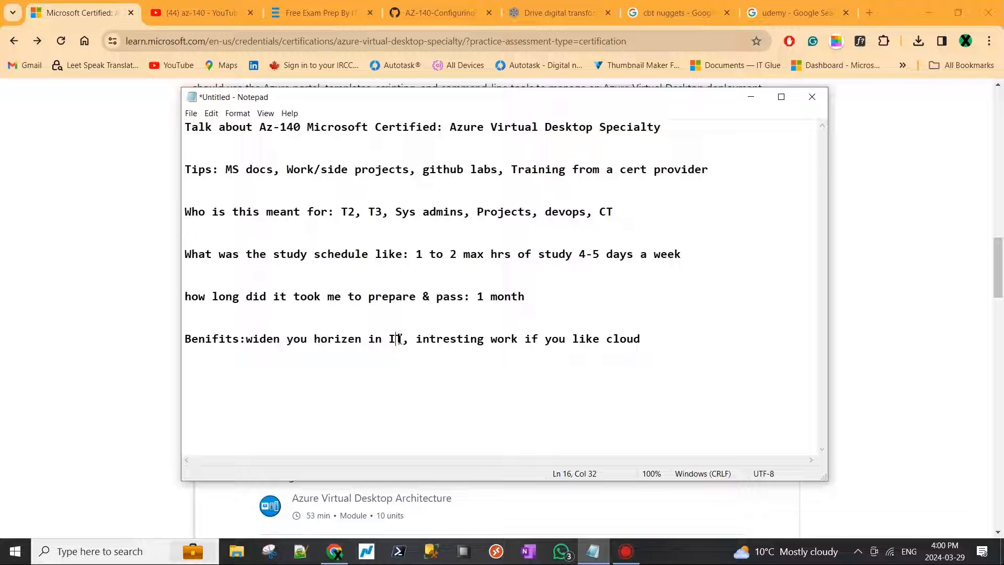
double_click(394, 338)
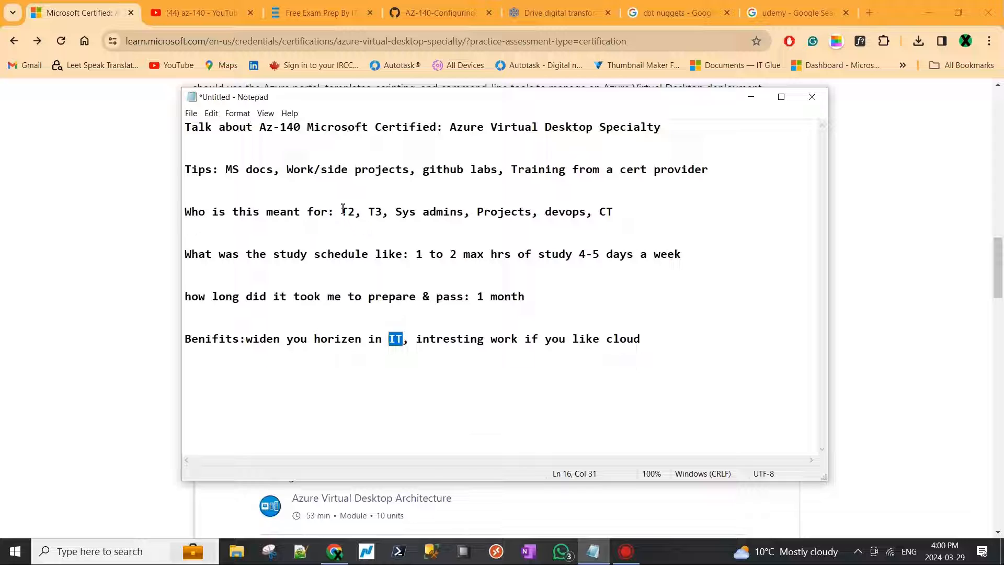
double_click(348, 211)
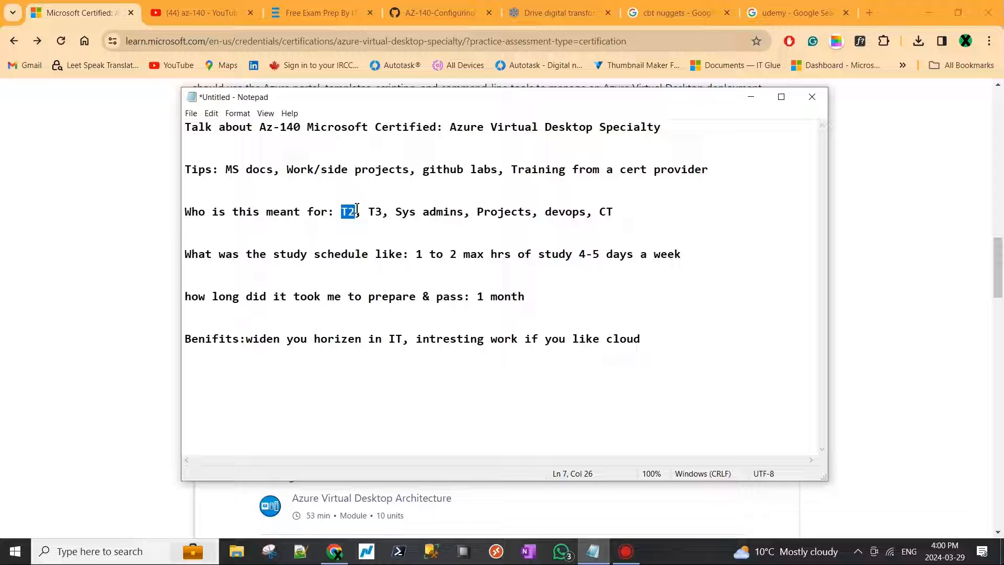
mouse_move(401, 222)
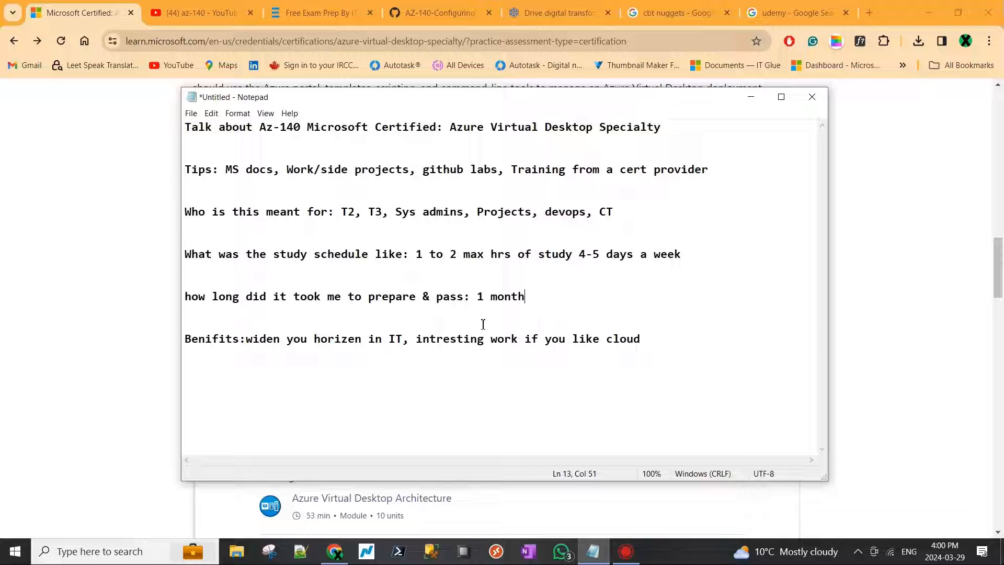
- Highlight the whole benefits list and the word 'intresting', then return to the GitHub AZ-140 tab
drag(247, 339, 640, 339)
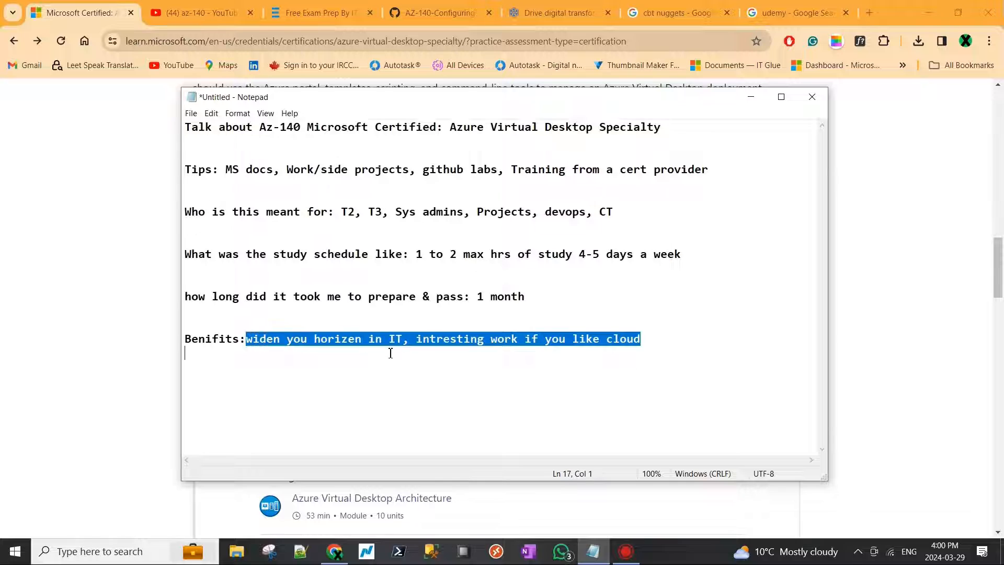
click(405, 339)
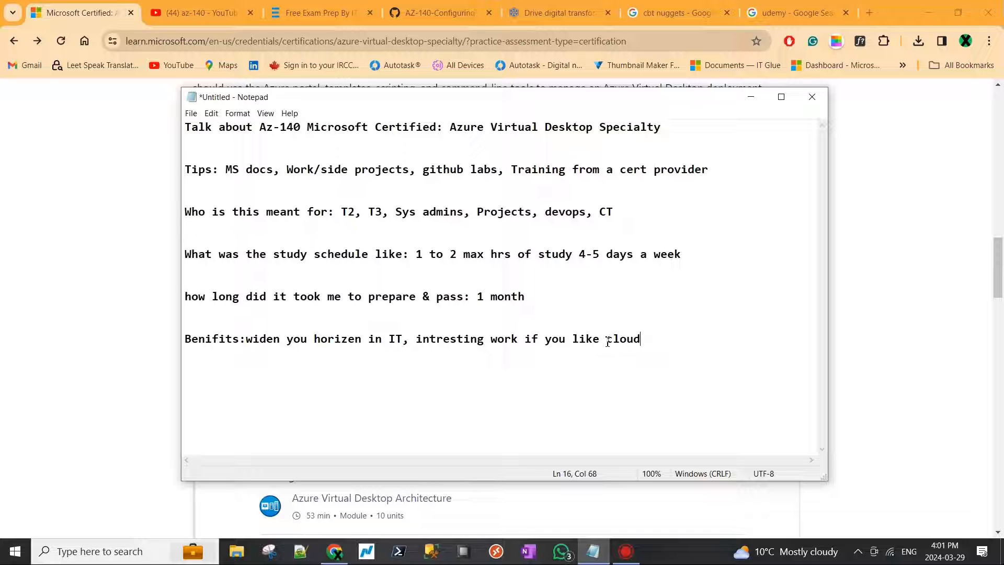
double_click(446, 339)
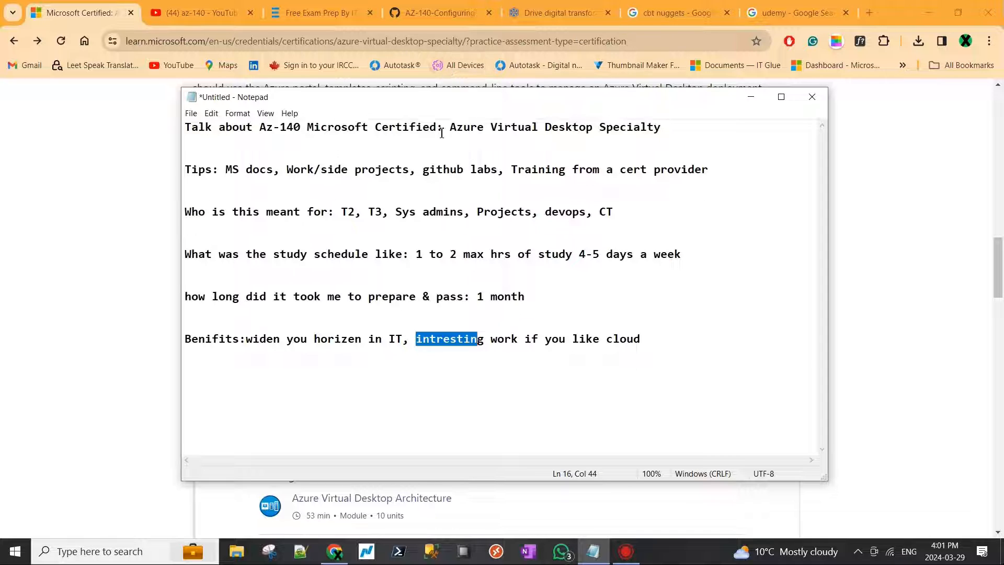
click(436, 12)
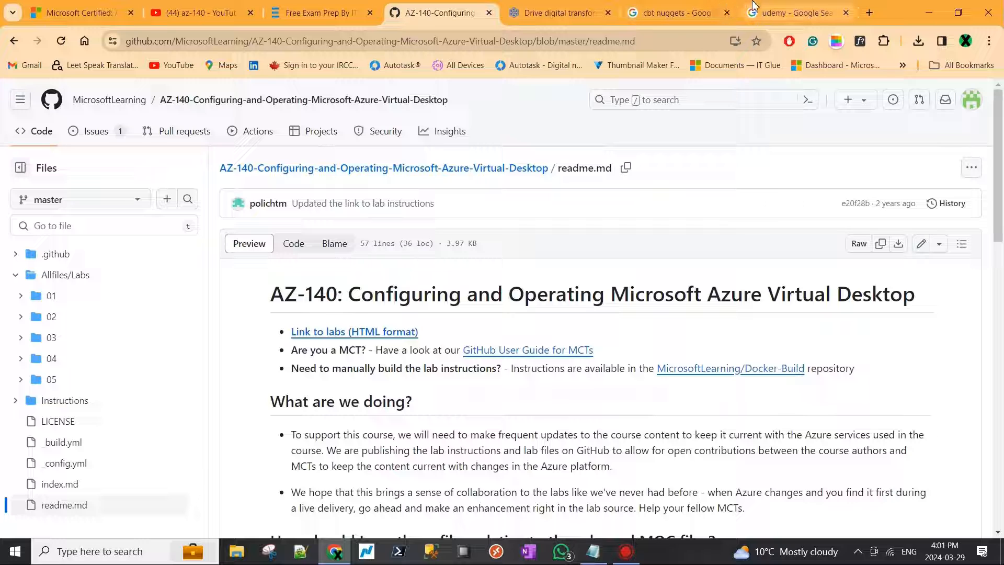
mouse_move(554, 12)
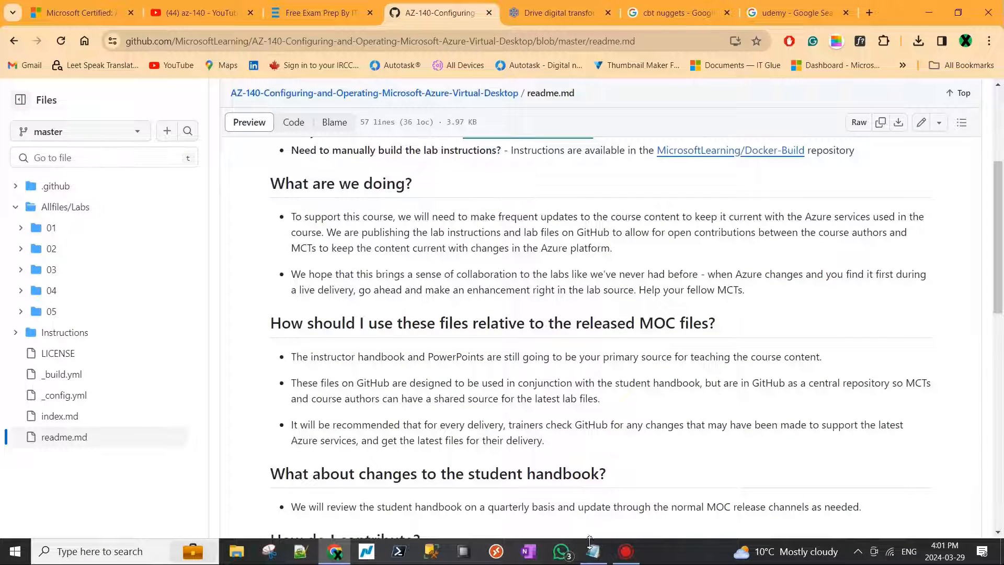
- Bring the Notepad exam outline back to the front via the taskbar
click(593, 551)
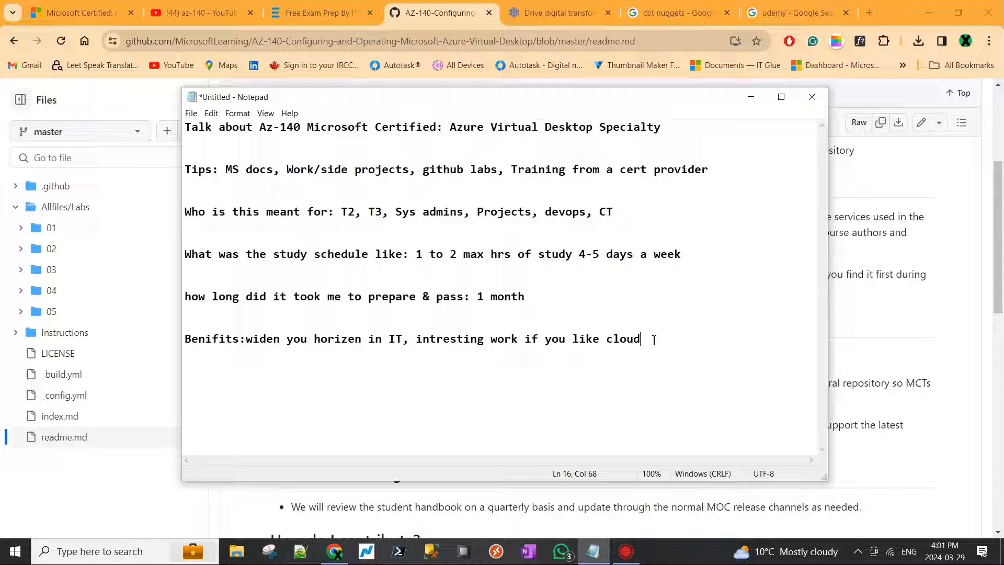
mouse_move(524, 331)
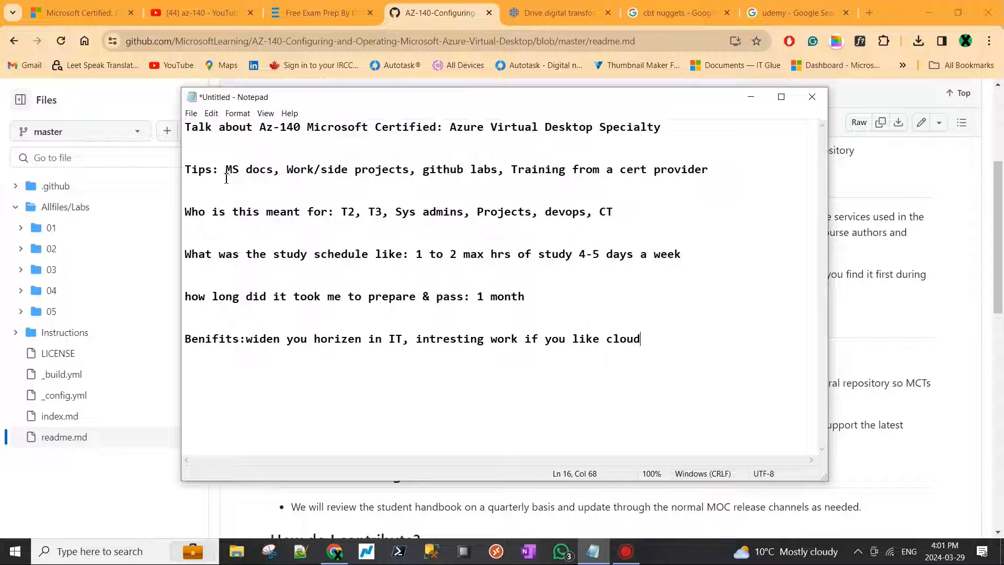
mouse_move(476, 233)
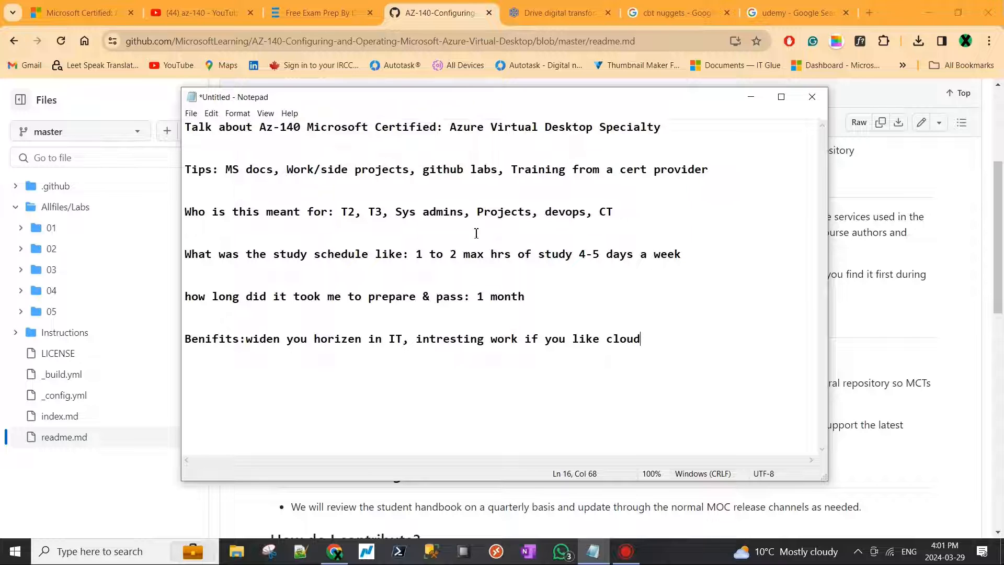
click(527, 296)
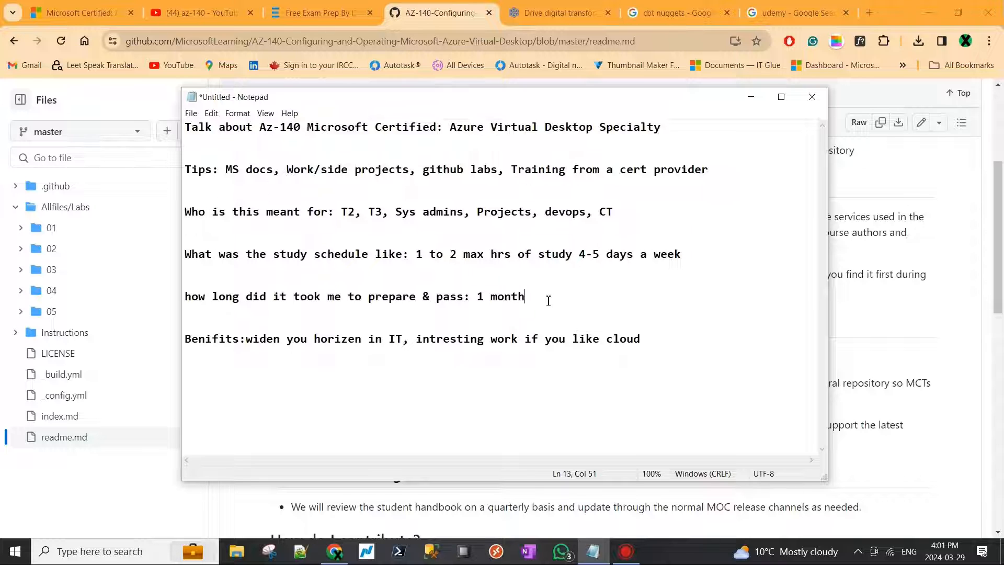